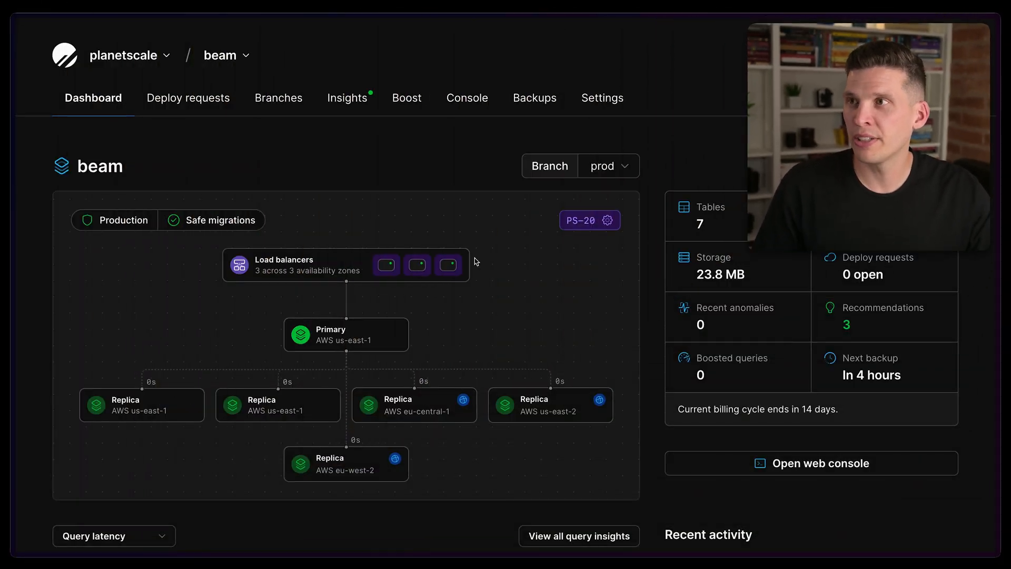
pyautogui.moveTo(450, 177)
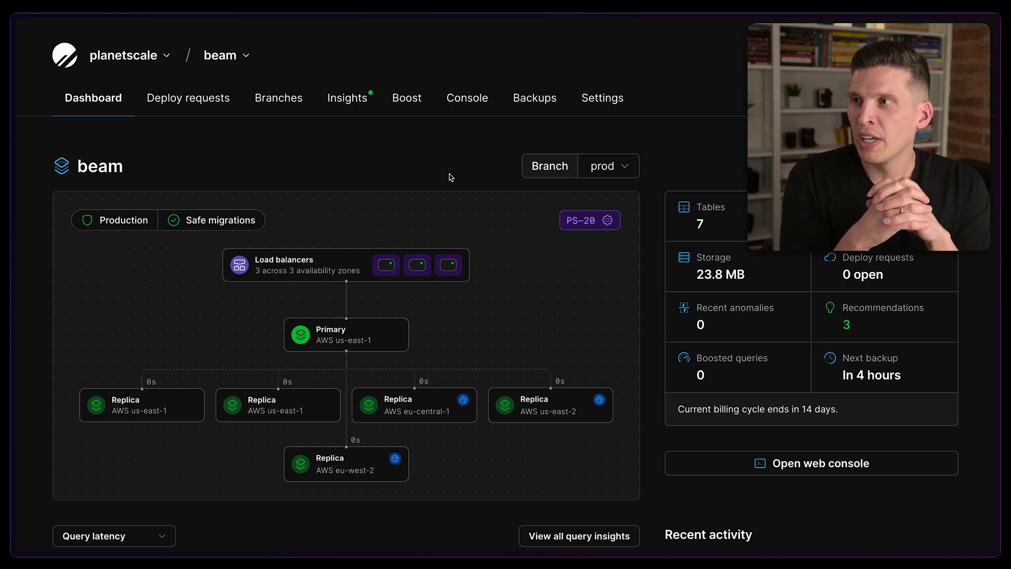
pyautogui.moveTo(314, 251)
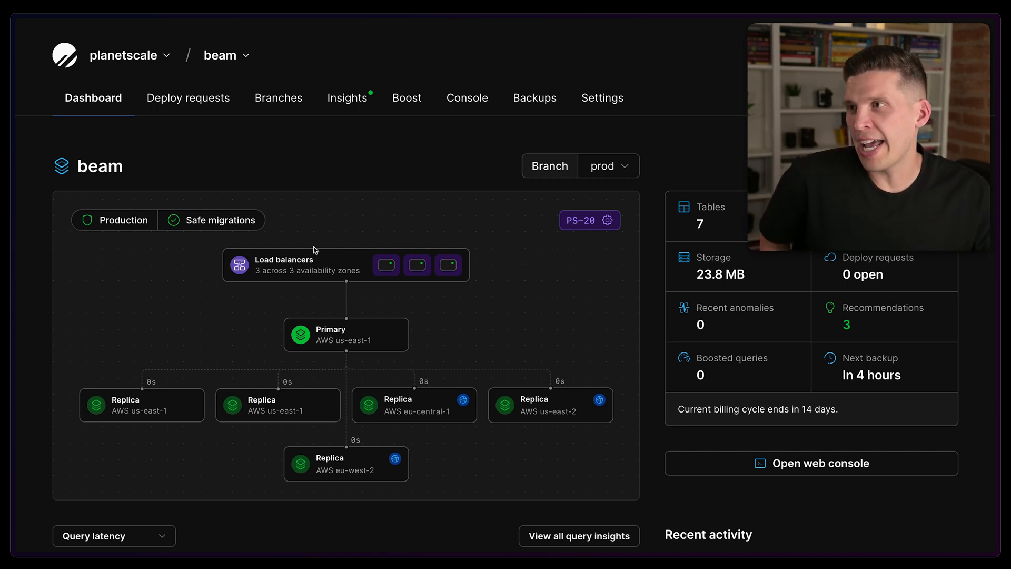
pyautogui.moveTo(305, 264)
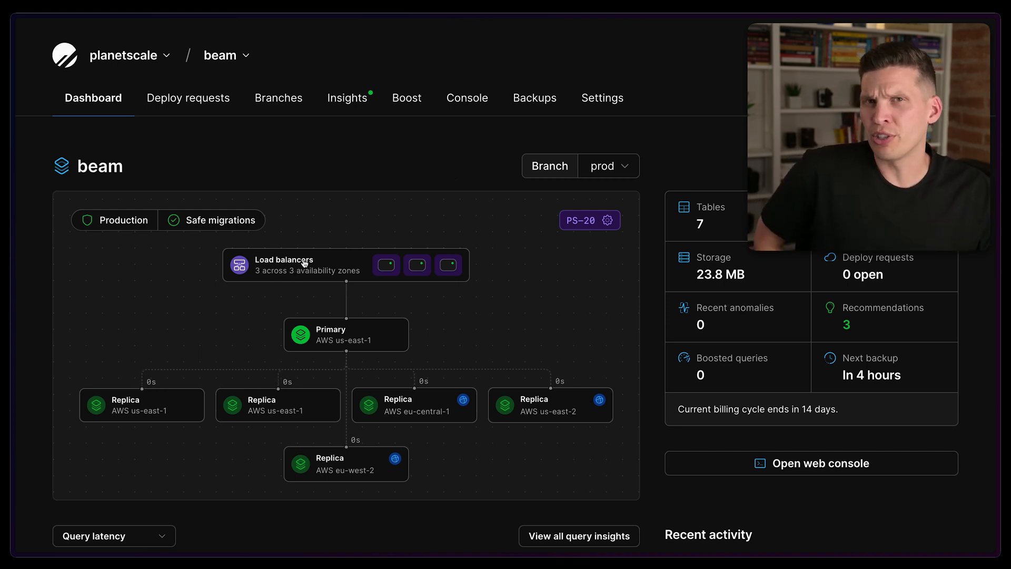
pyautogui.moveTo(390, 285)
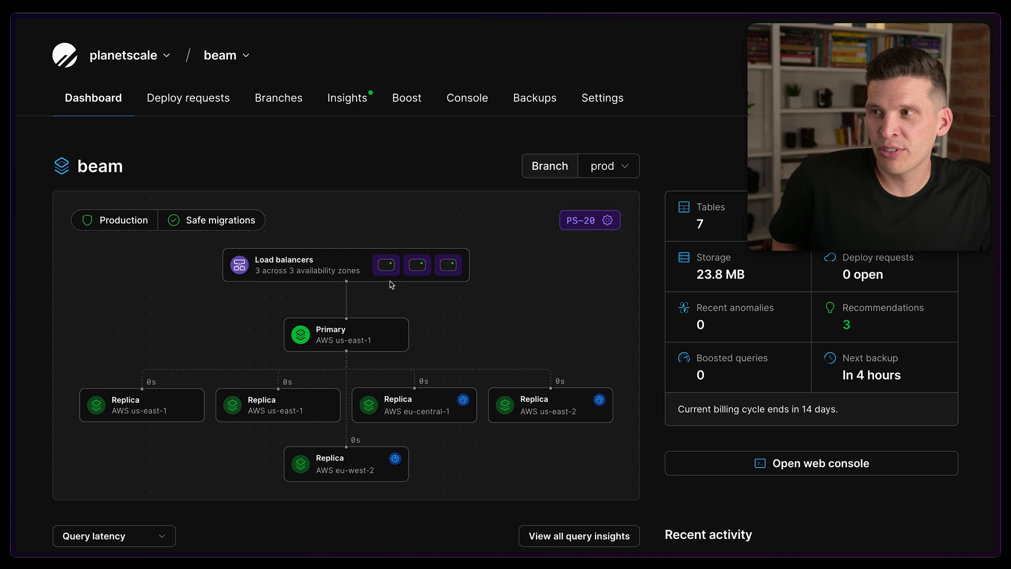
pyautogui.moveTo(392, 464)
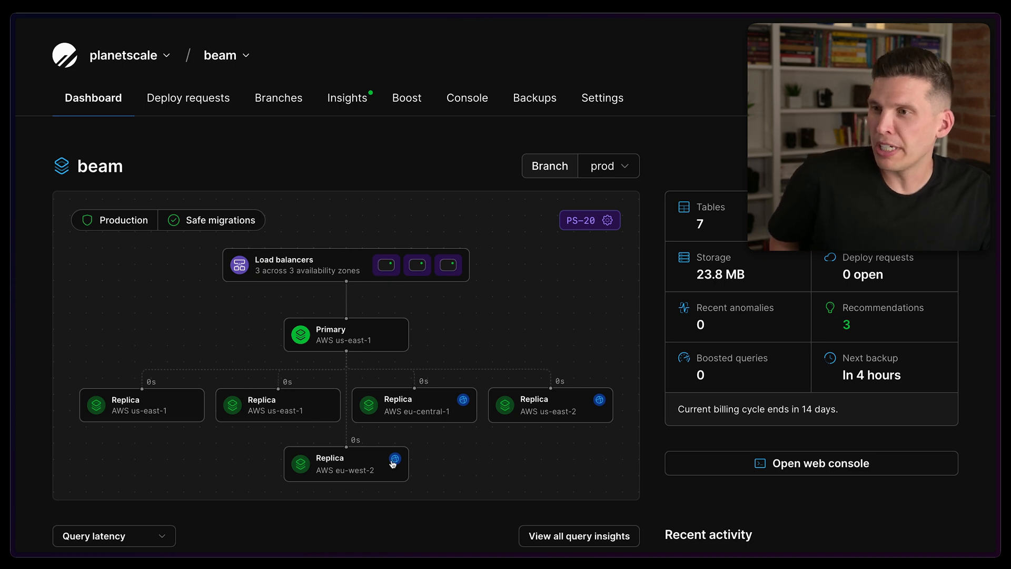
pyautogui.moveTo(563, 411)
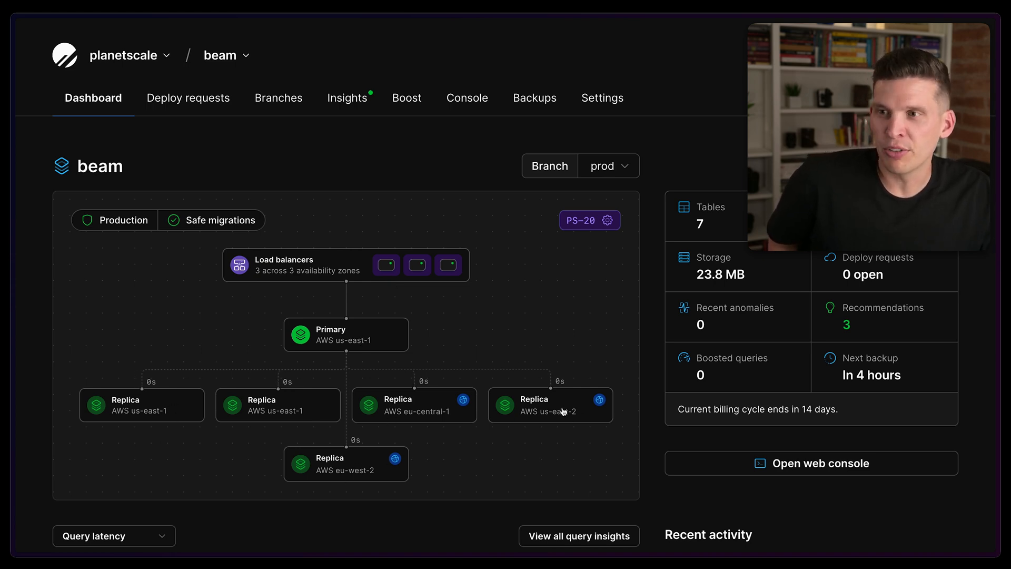
pyautogui.moveTo(599, 403)
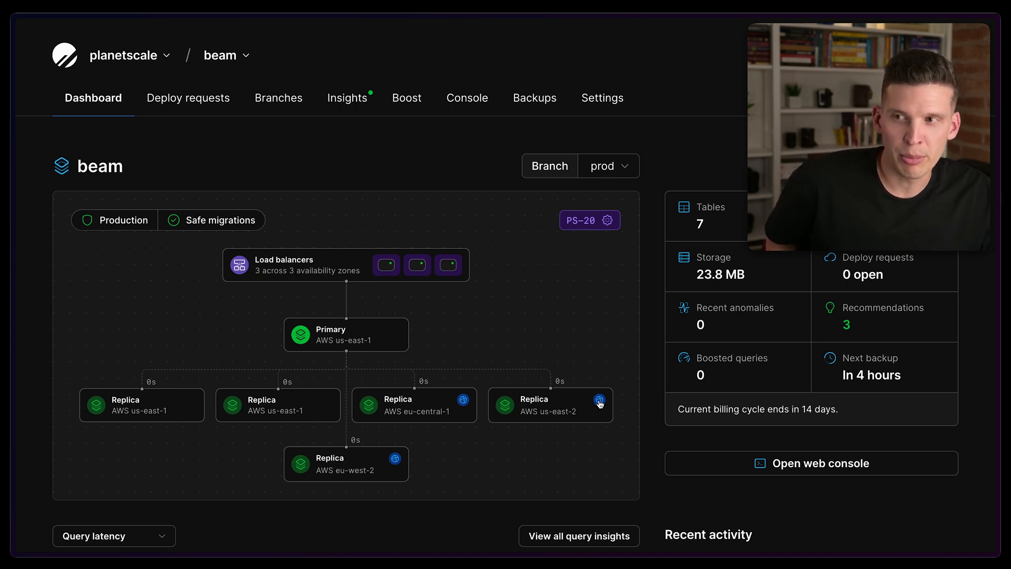
pyautogui.moveTo(396, 417)
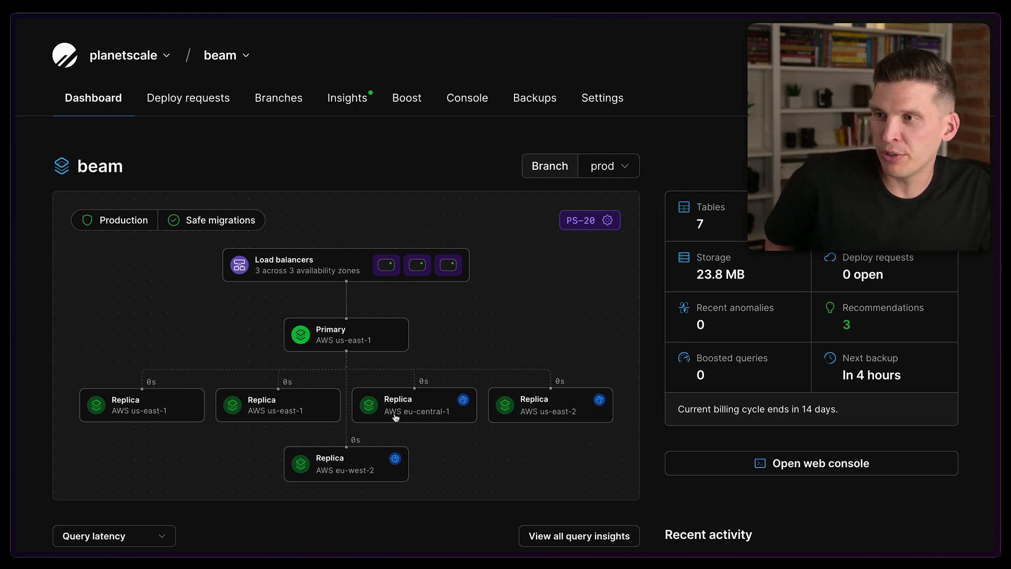
pyautogui.moveTo(346, 477)
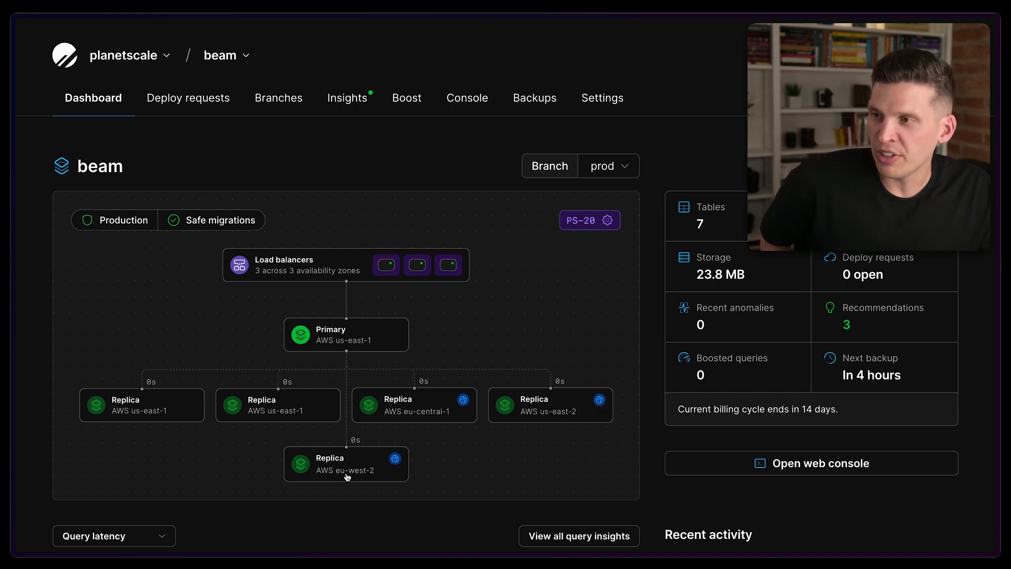
pyautogui.moveTo(638, 367)
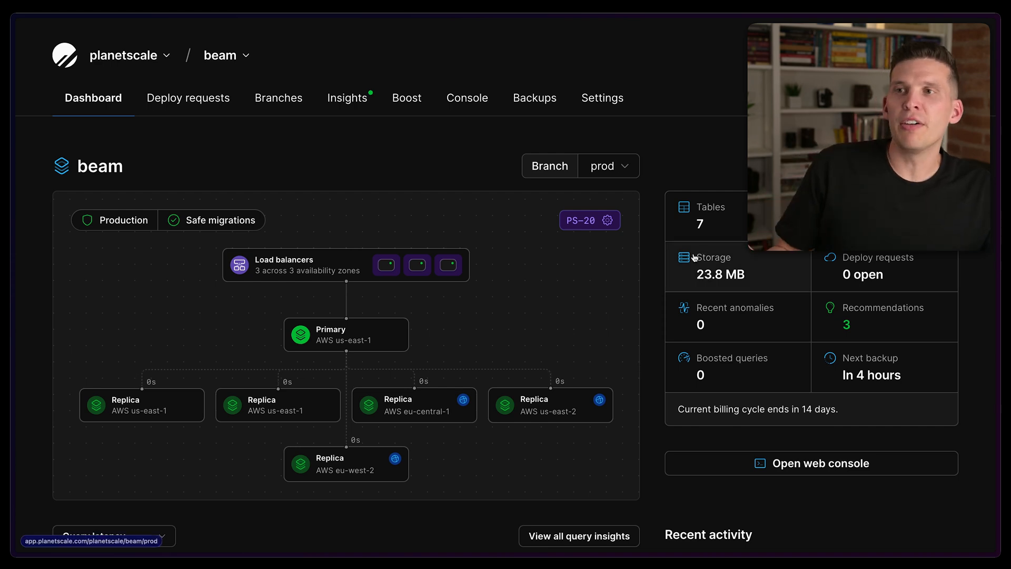
pyautogui.moveTo(657, 263)
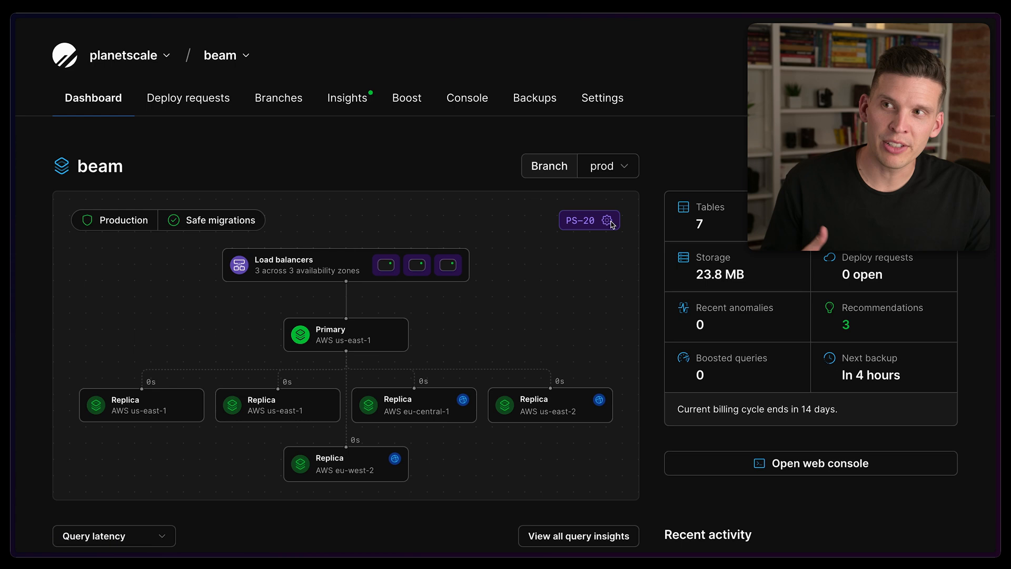
# Step: Bring up the Upgrade database dialog from the PS-20 badge on the cluster diagram
pyautogui.click(610, 220)
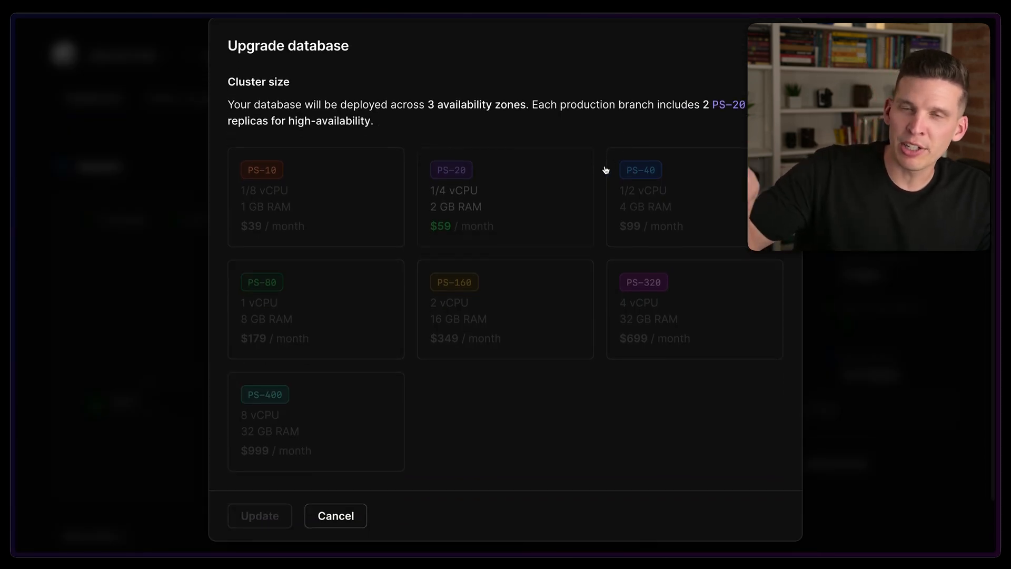
pyautogui.moveTo(556, 191)
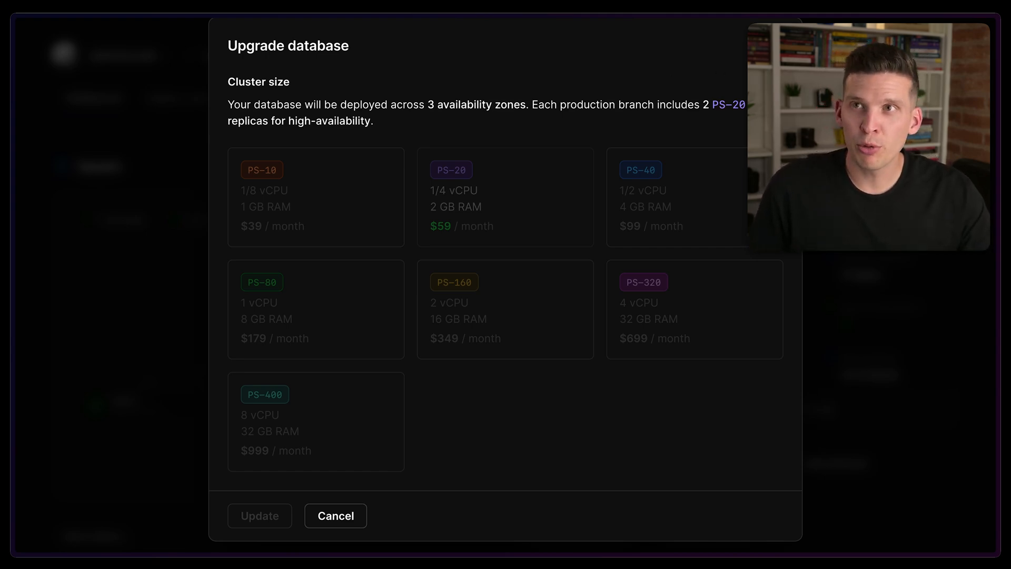
# Step: Cancel the upgrade dialog, keeping the beam database at PS-20
pyautogui.click(335, 516)
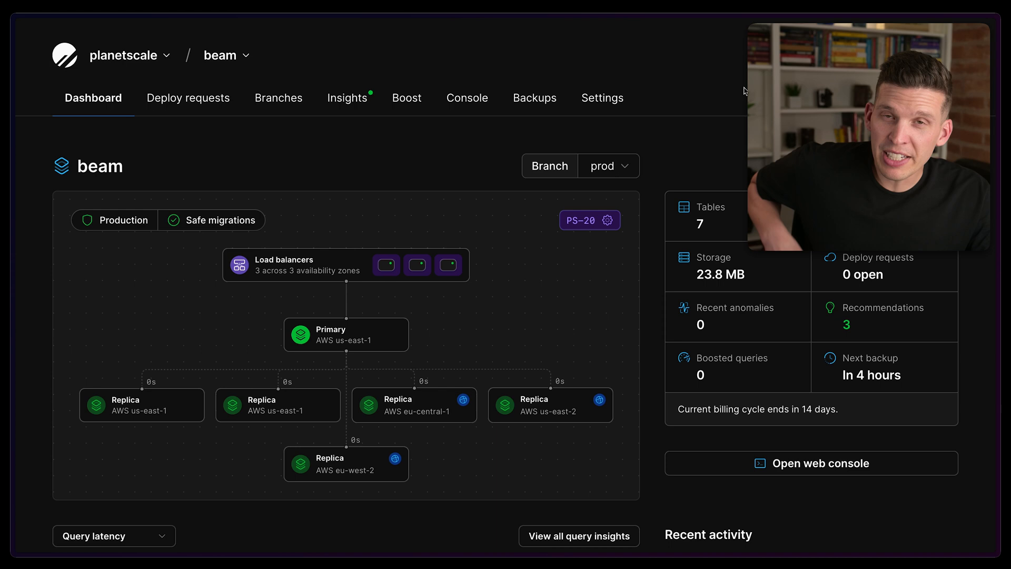
pyautogui.moveTo(734, 100)
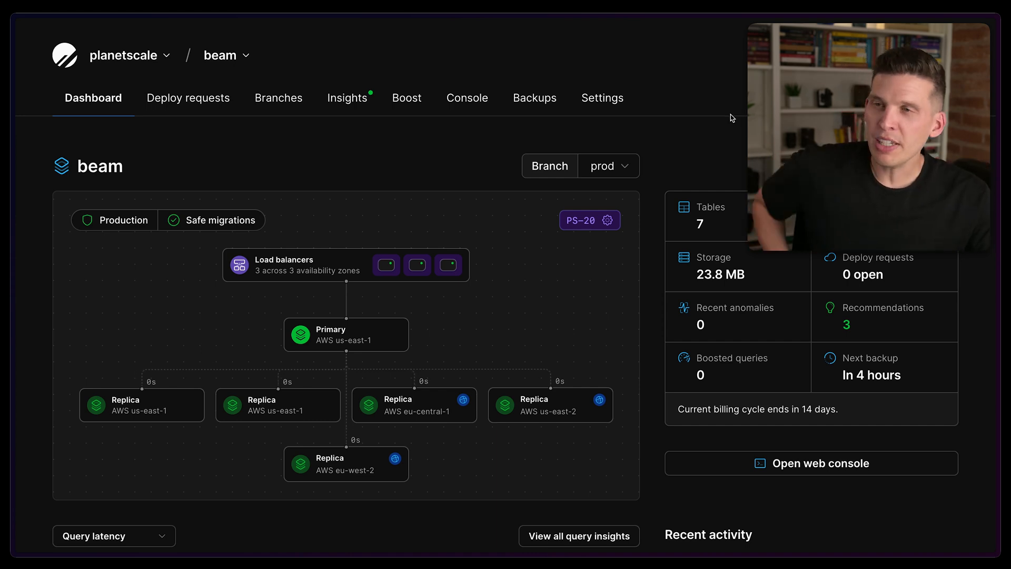
pyautogui.moveTo(715, 131)
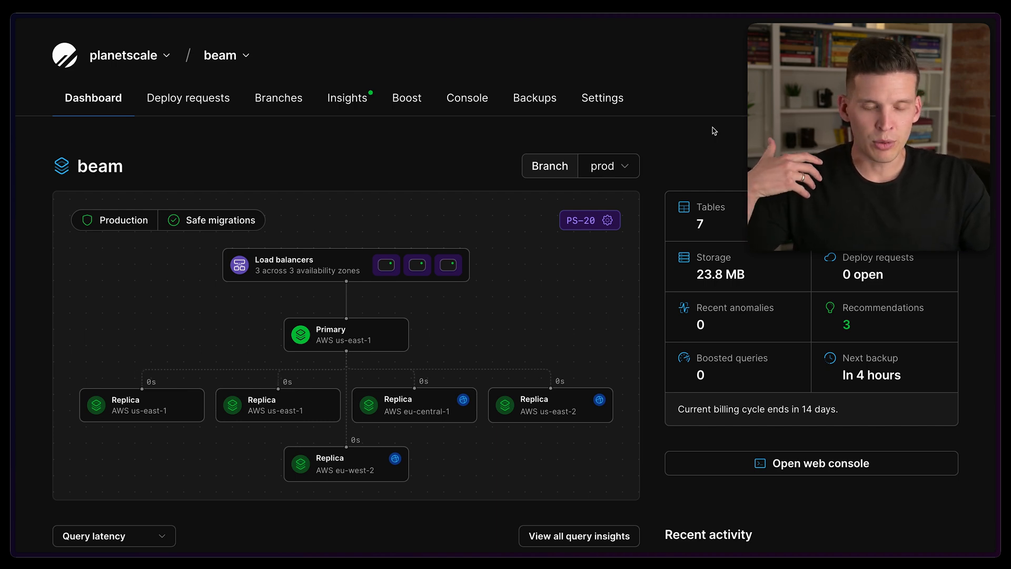
pyautogui.moveTo(703, 121)
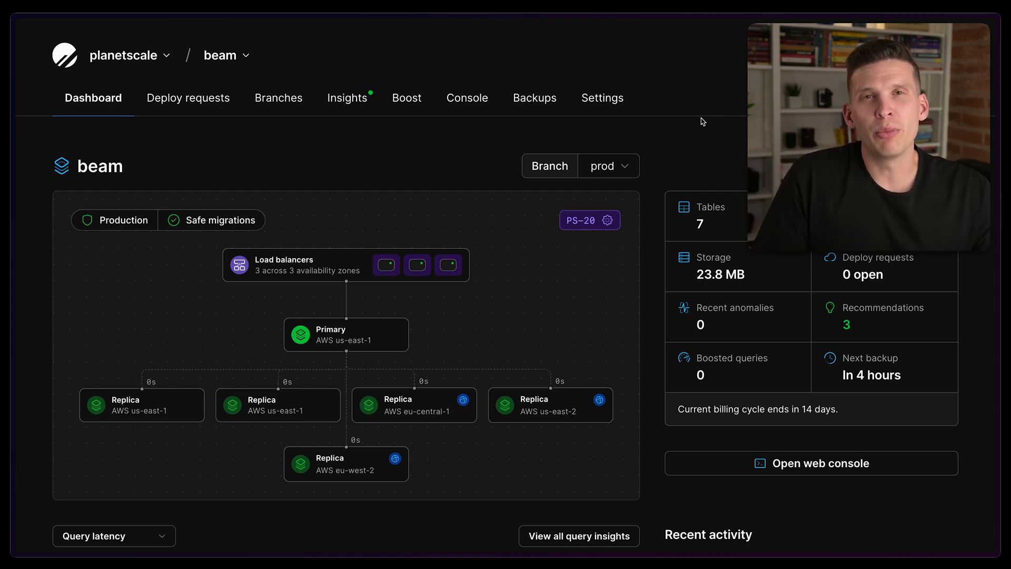
pyautogui.moveTo(680, 128)
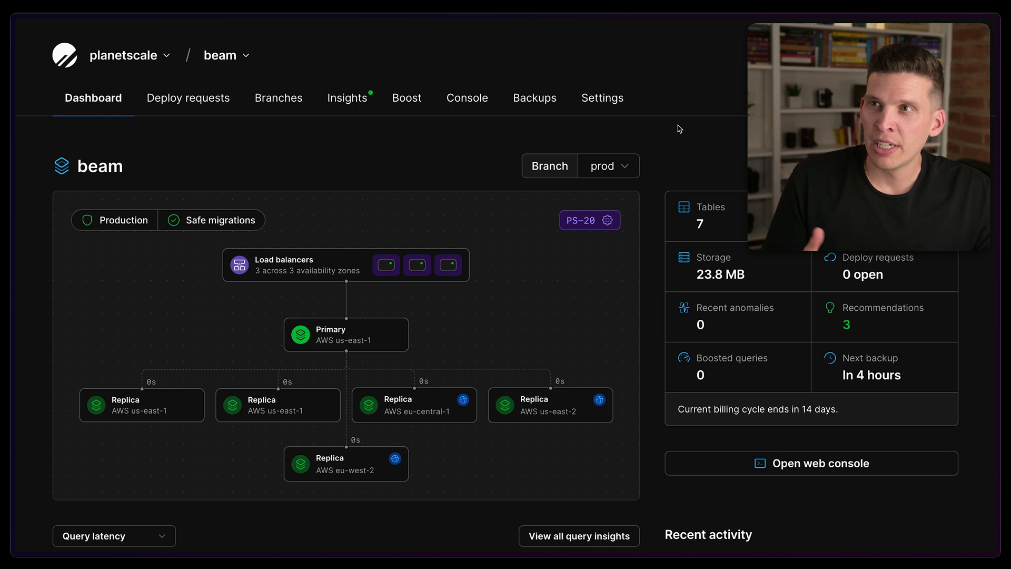
pyautogui.moveTo(661, 129)
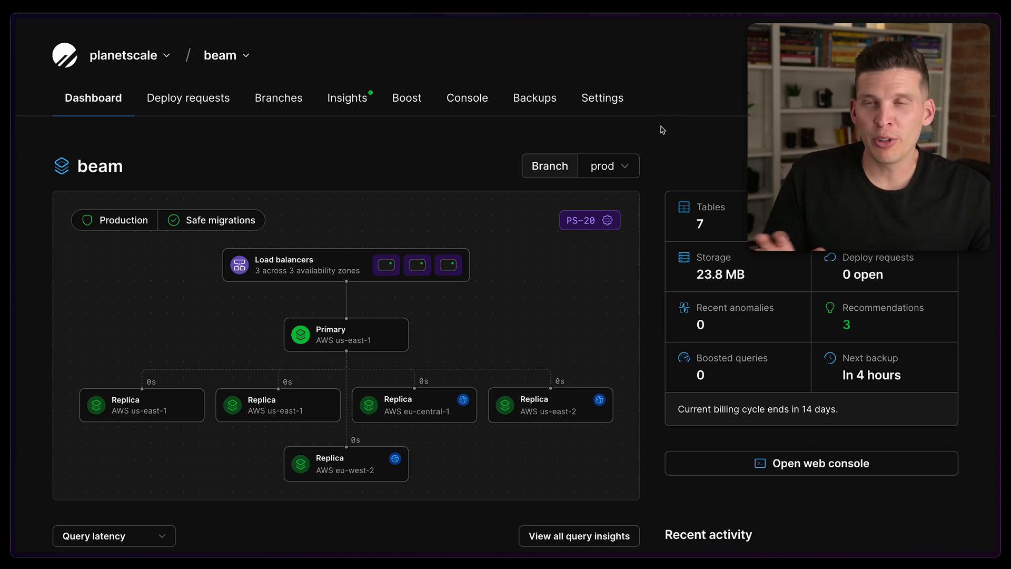
pyautogui.moveTo(367, 119)
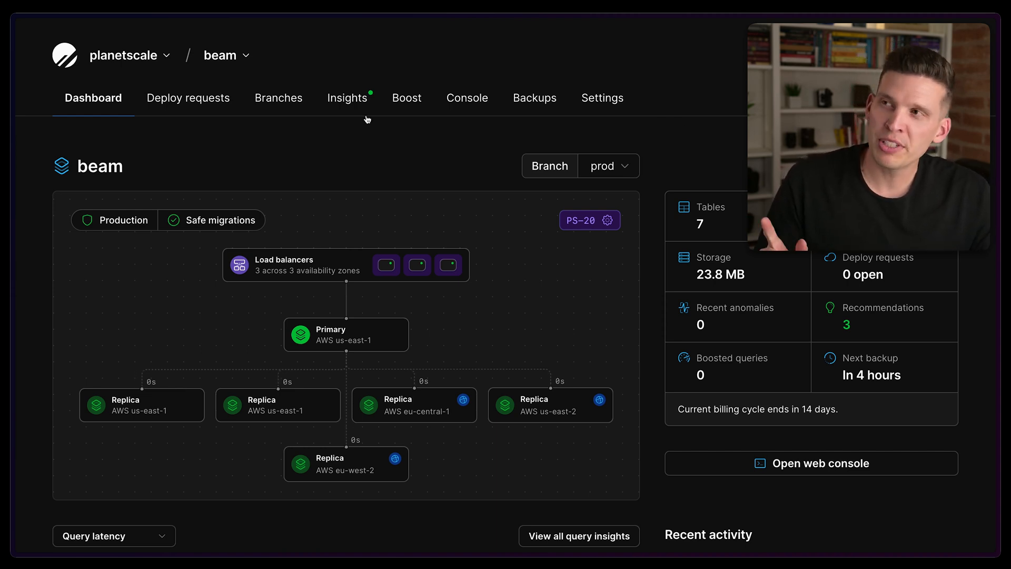
# Step: View beam's Insights charting queries per second and review the last-24-hour queries table
pyautogui.click(347, 96)
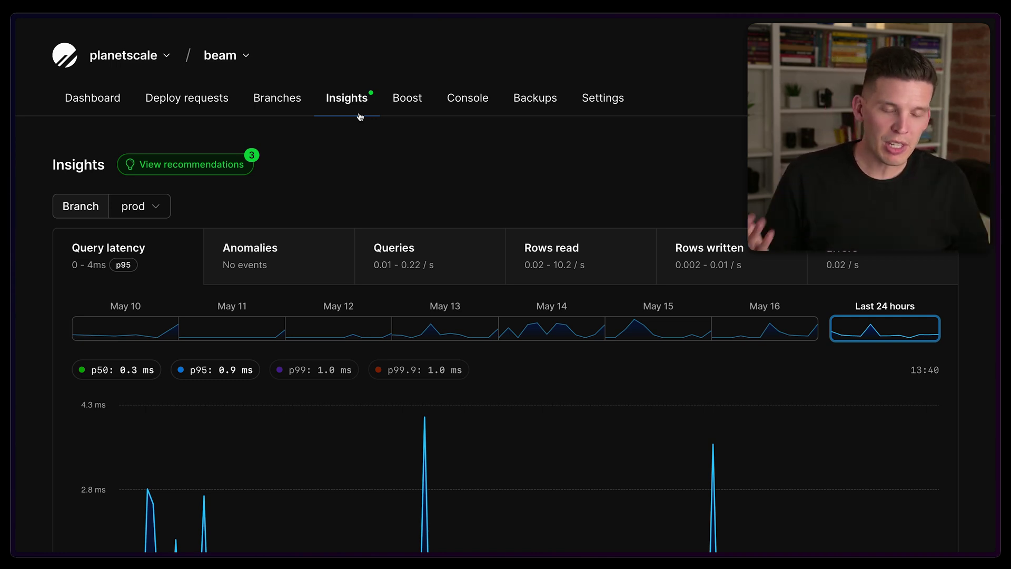
pyautogui.scroll(3)
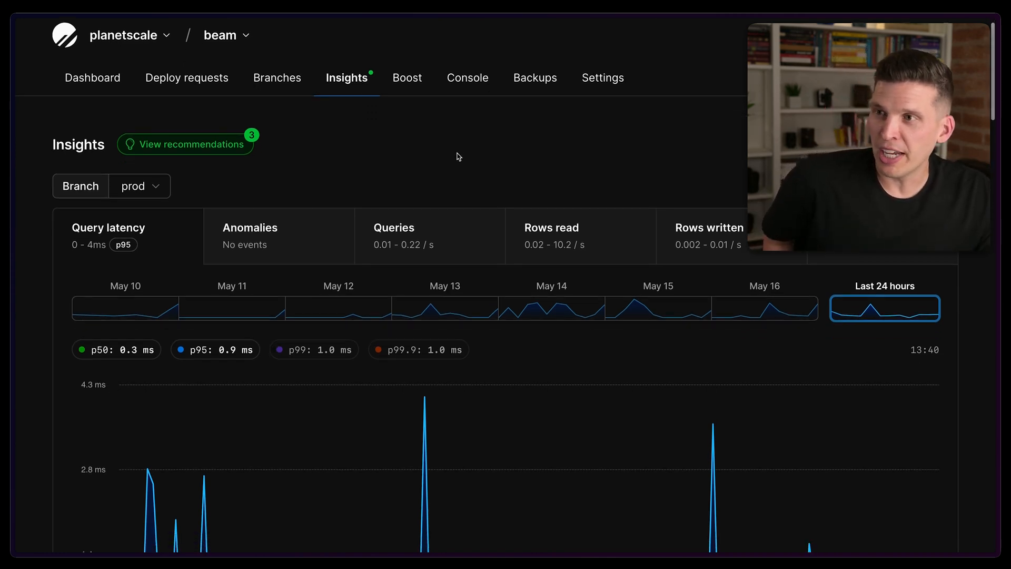
pyautogui.scroll(3)
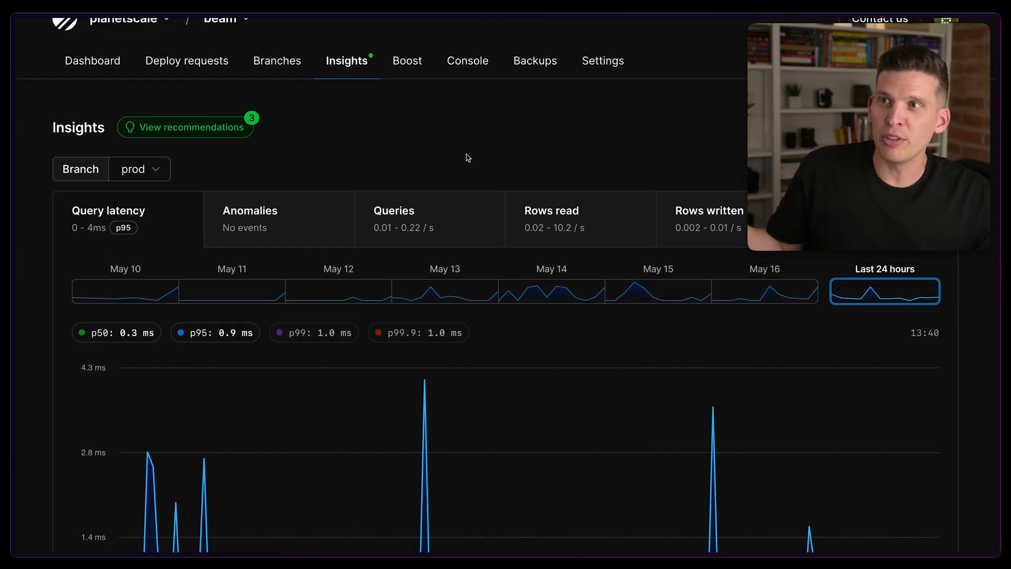
pyautogui.click(393, 219)
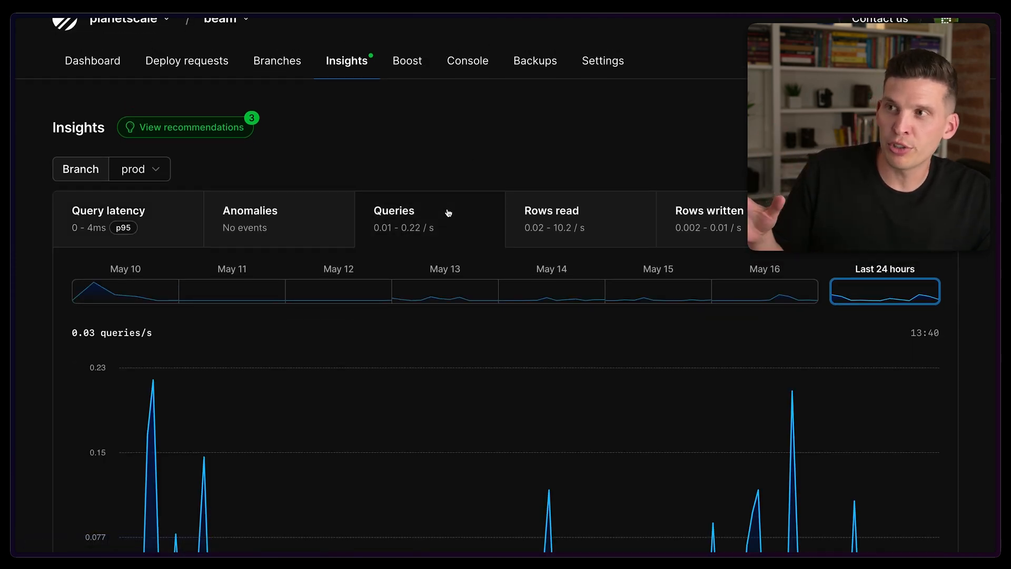
pyautogui.scroll(-3)
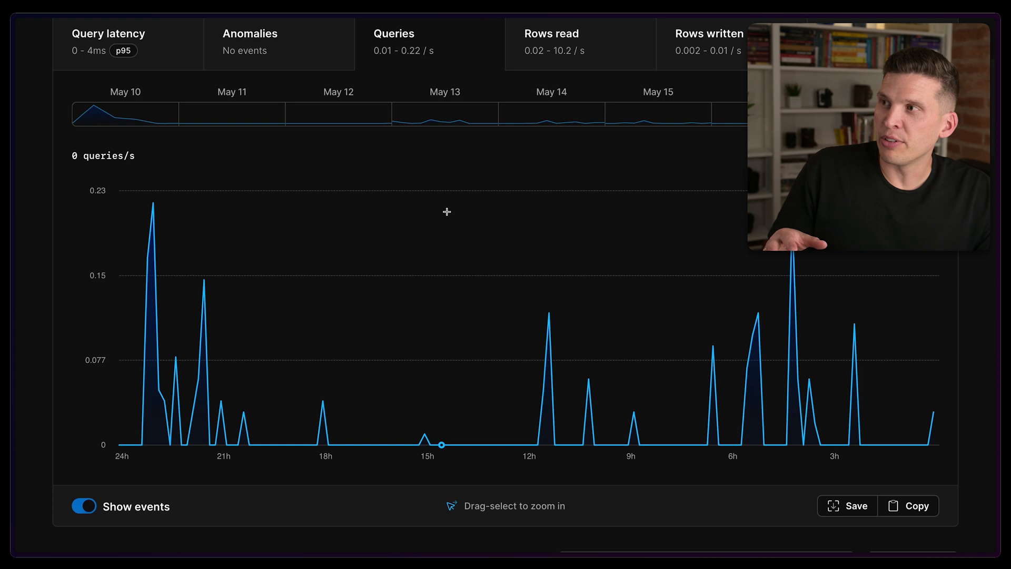
pyautogui.moveTo(374, 328)
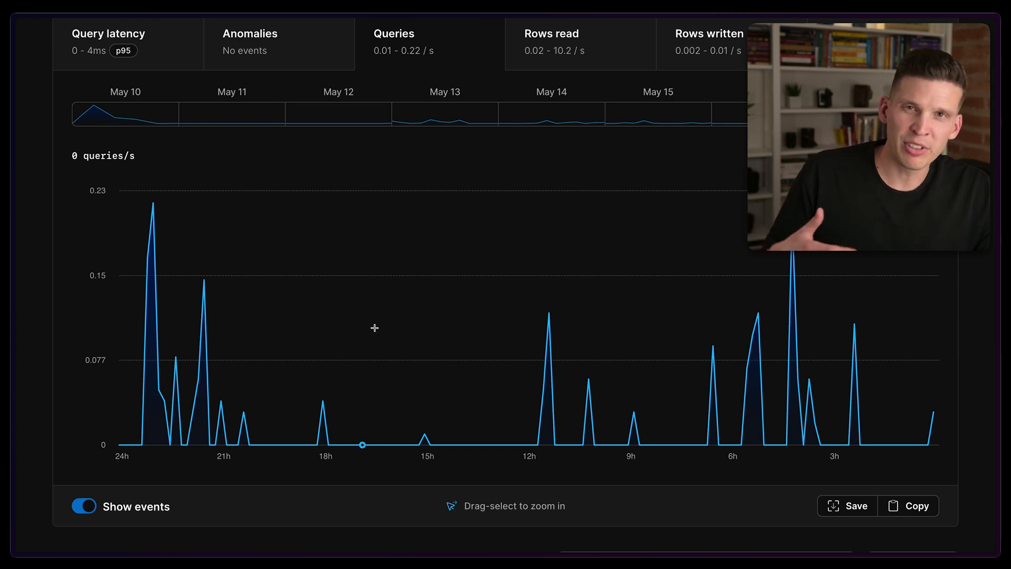
pyautogui.moveTo(346, 376)
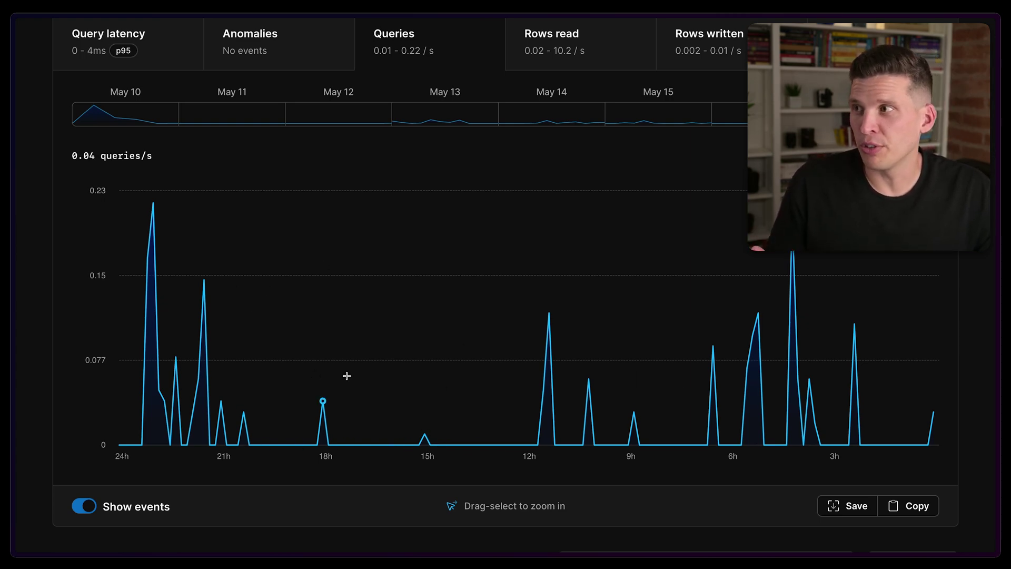
pyautogui.scroll(-3)
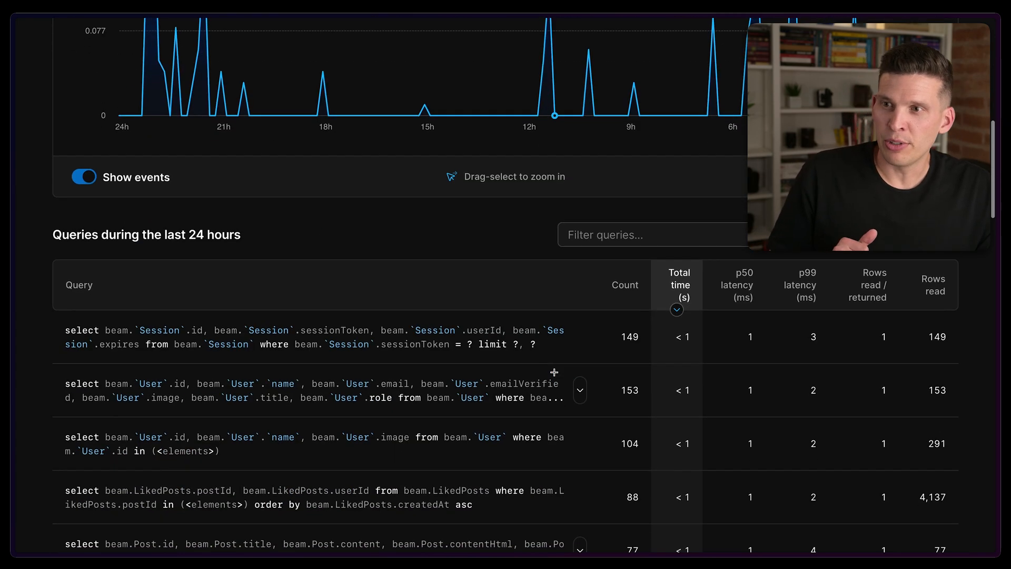
pyautogui.moveTo(263, 247)
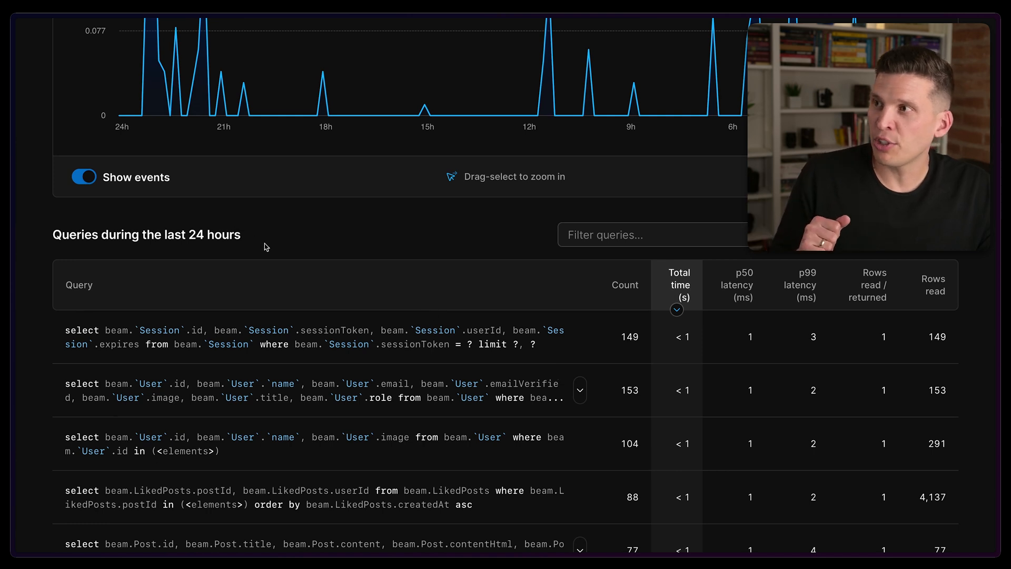
pyautogui.moveTo(459, 233)
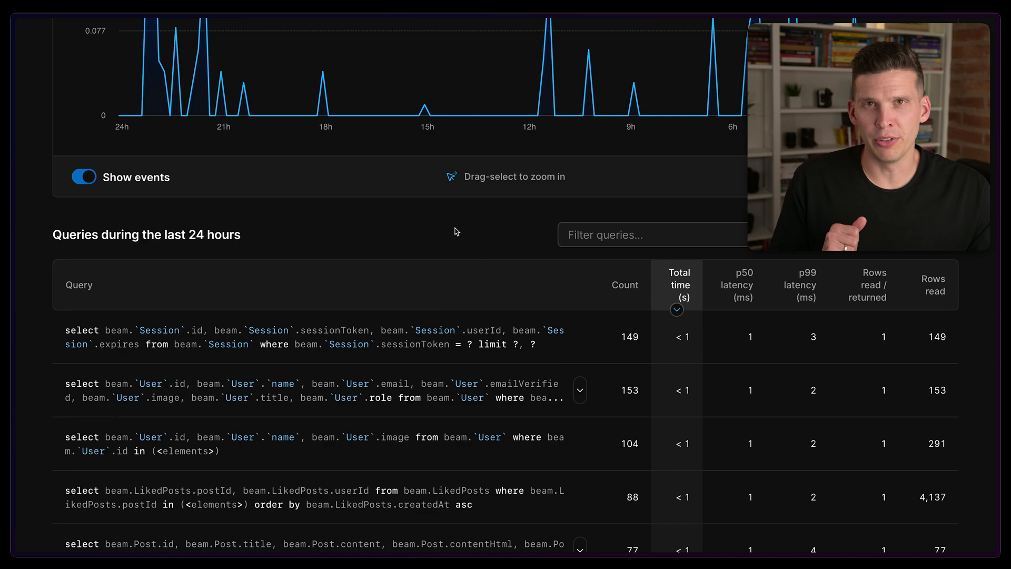
# Step: Switch the prod Insights chart to query latency percentiles for the last 24 hours
pyautogui.scroll(3)
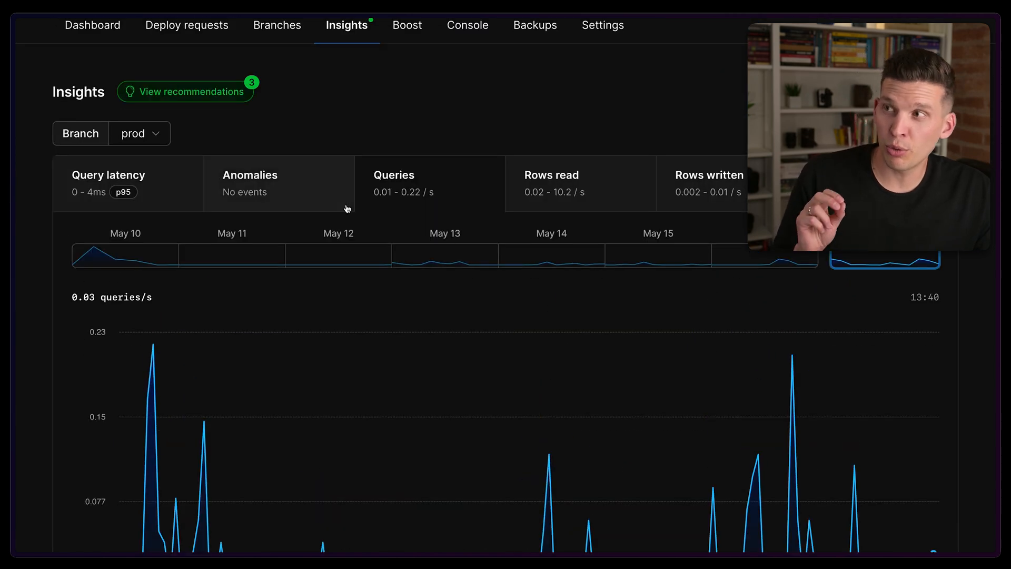
pyautogui.click(108, 184)
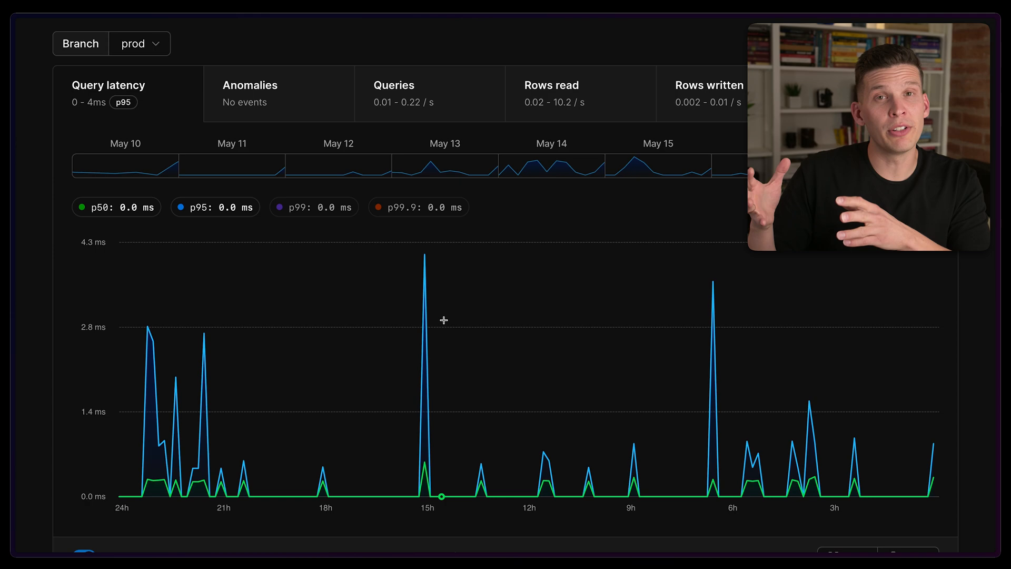
pyautogui.moveTo(450, 335)
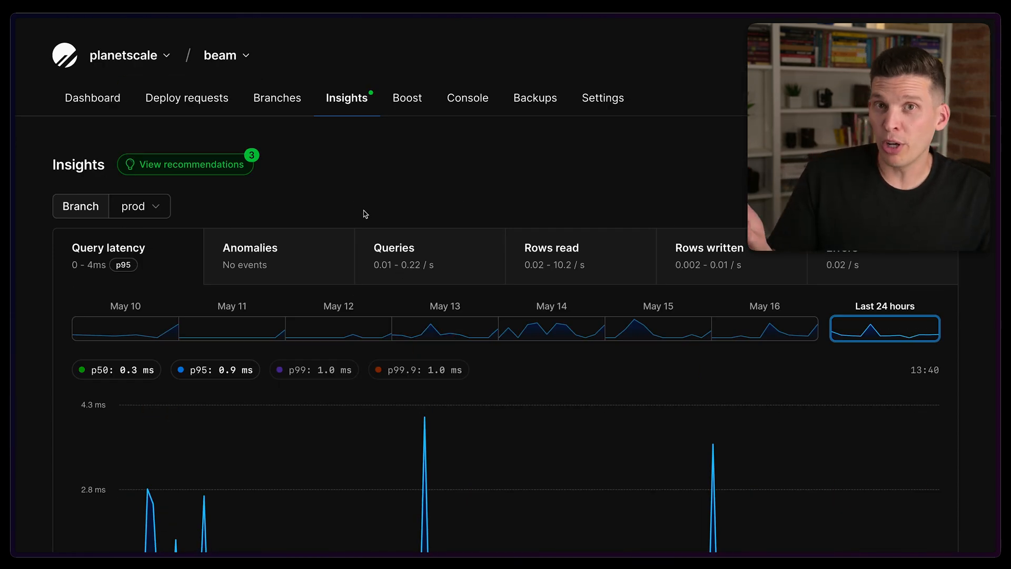
pyautogui.moveTo(223, 165)
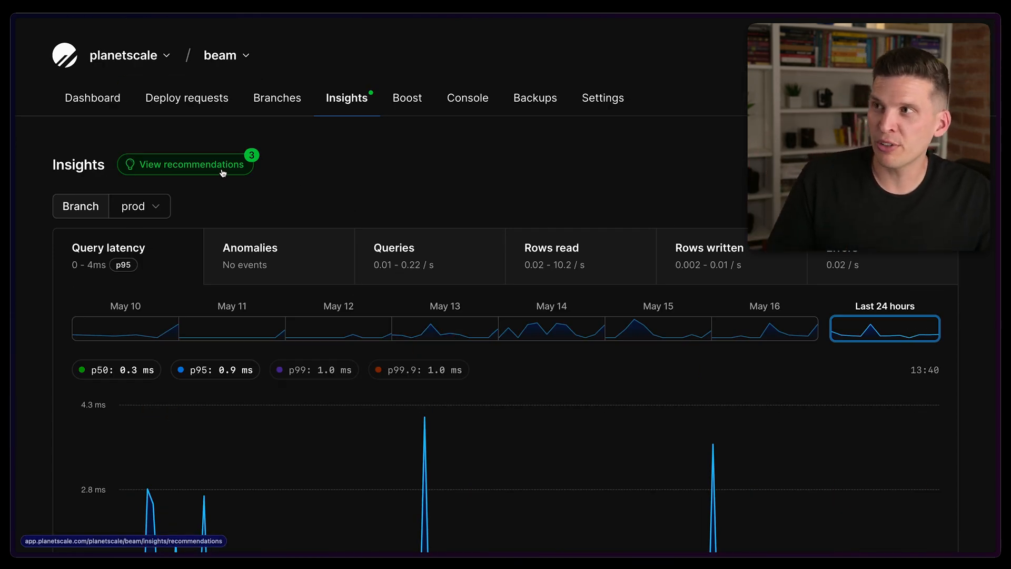
# Step: View the three open charset/collation recommendations for VerificationToken, Post and Comment
pyautogui.click(185, 164)
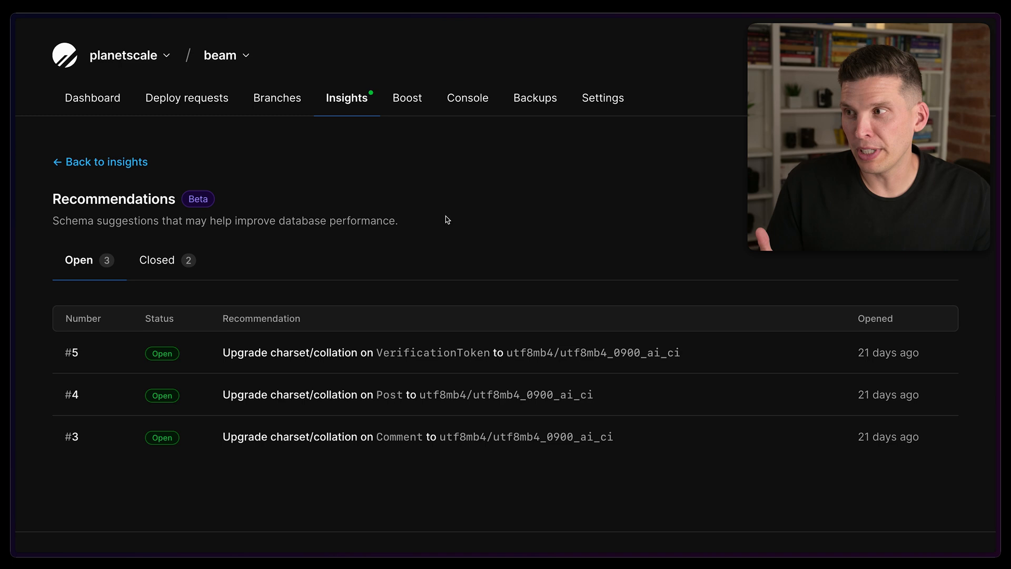
pyautogui.moveTo(334, 388)
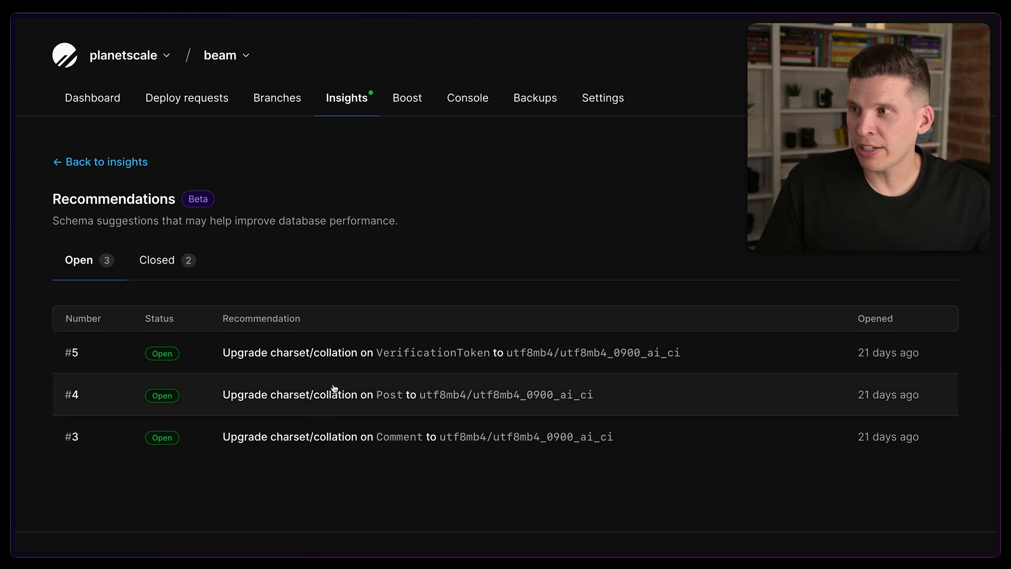
pyautogui.moveTo(320, 394)
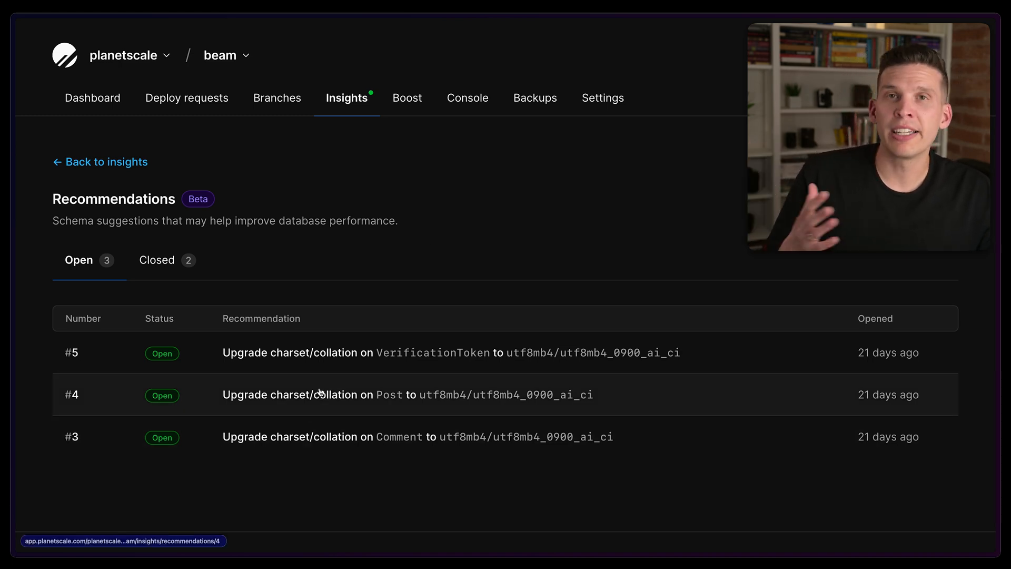
pyautogui.moveTo(430, 248)
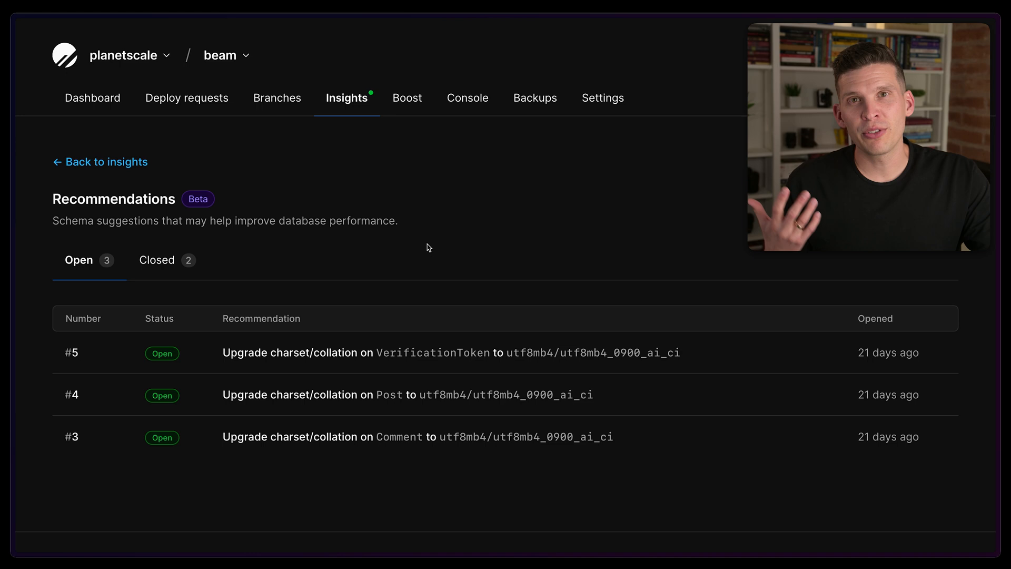
pyautogui.moveTo(455, 247)
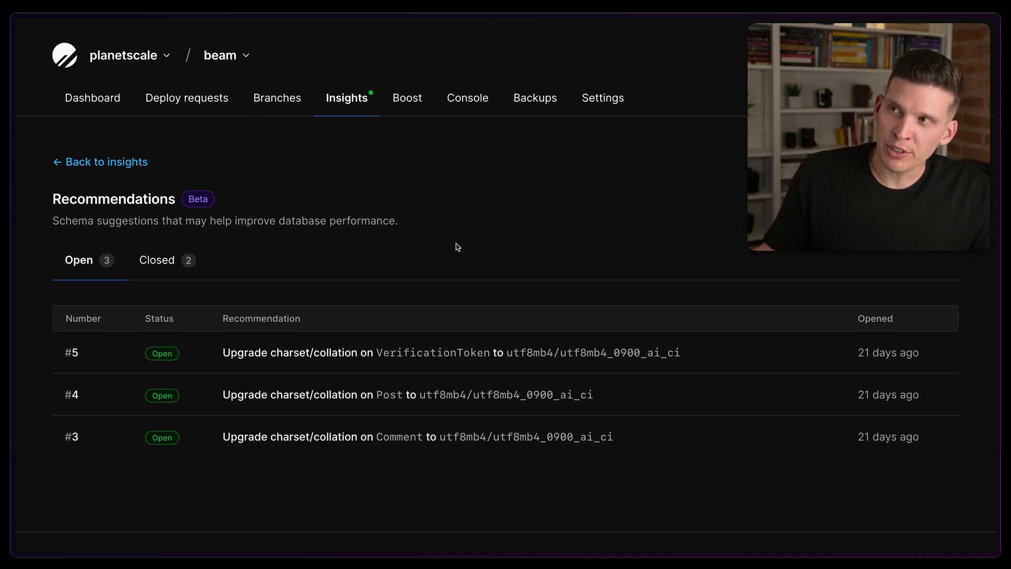
pyautogui.moveTo(433, 241)
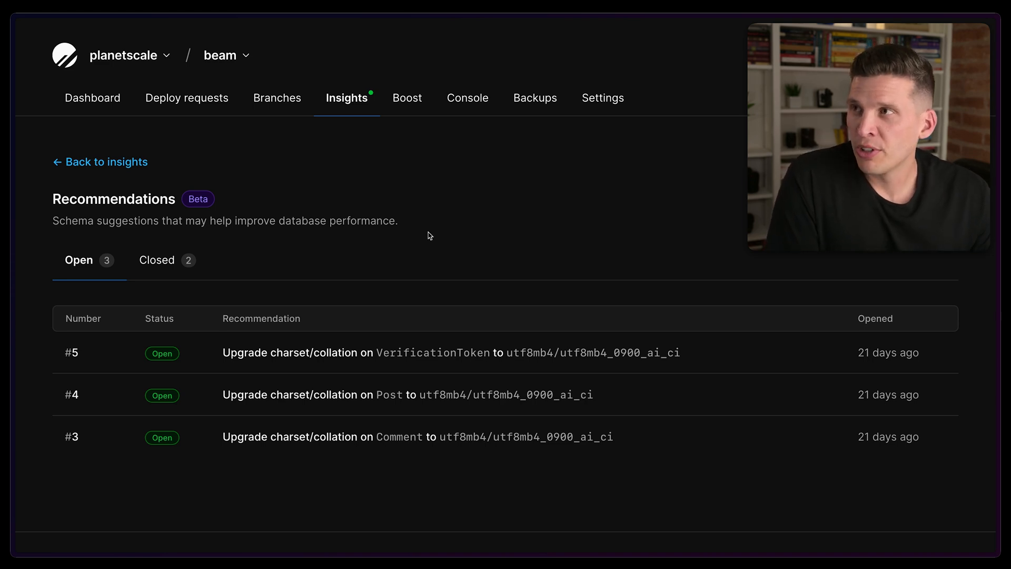
# Step: View the Branches page listing the prod default branch and its dev child branch
pyautogui.click(277, 97)
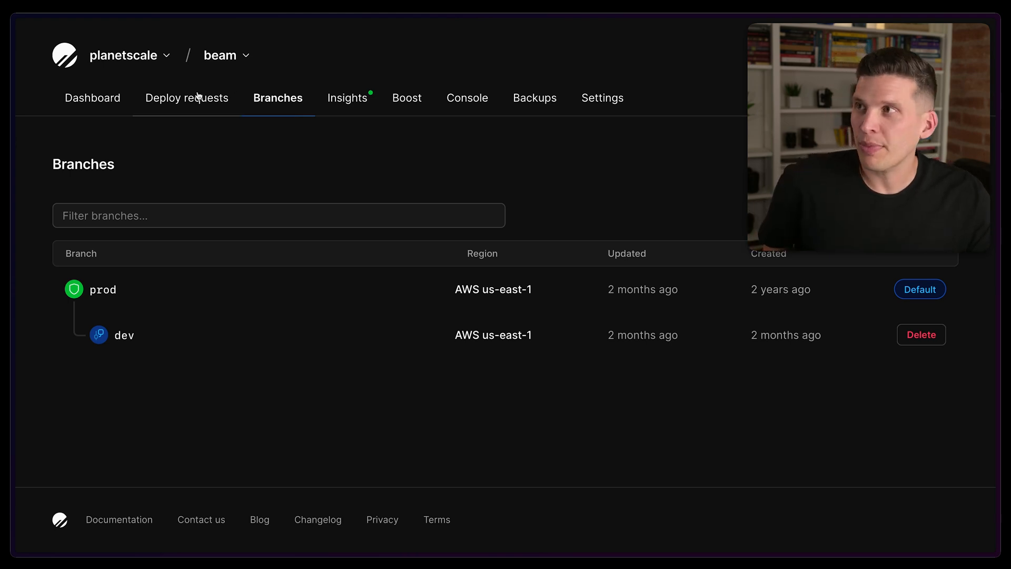
# Step: Review the Deploy requests page: empty queue and past requests like #12 dev → prod
pyautogui.click(187, 96)
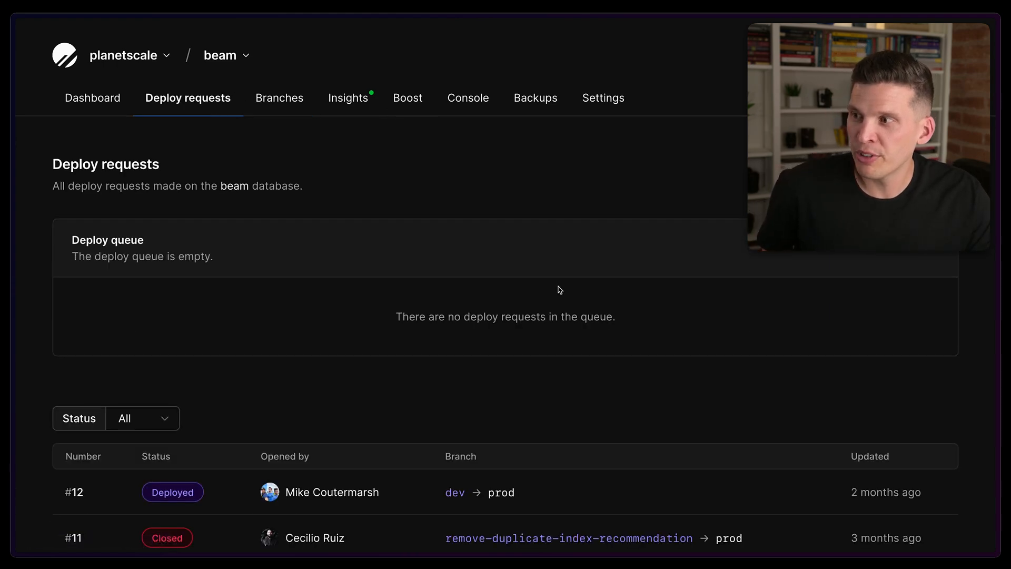
pyautogui.scroll(-3)
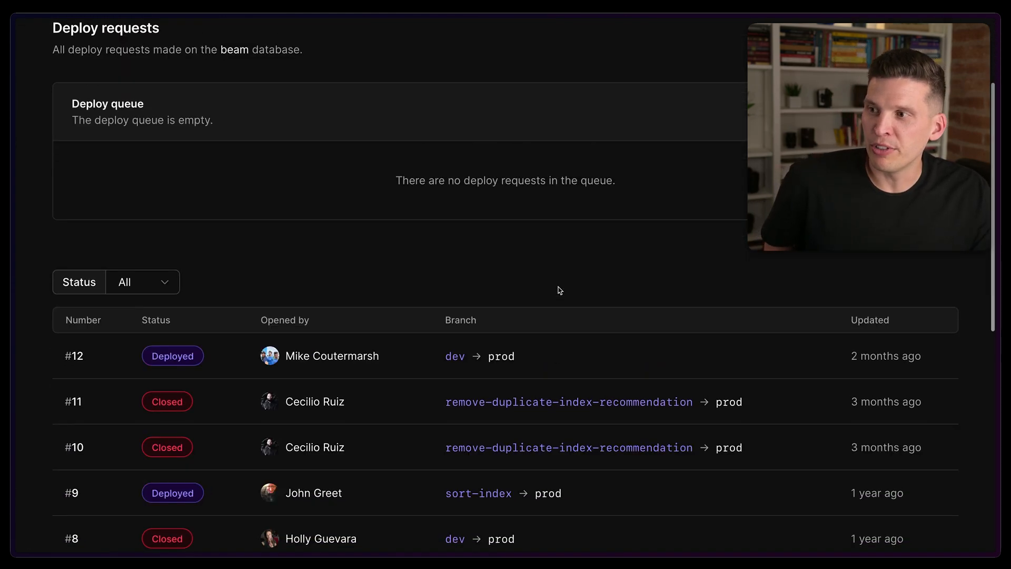
pyautogui.scroll(-3)
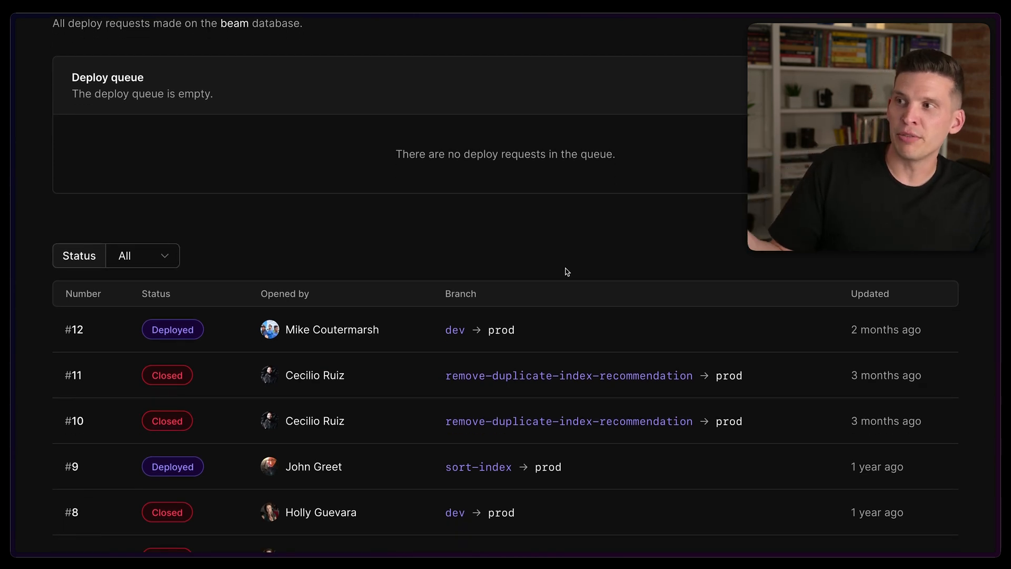
pyautogui.moveTo(191, 332)
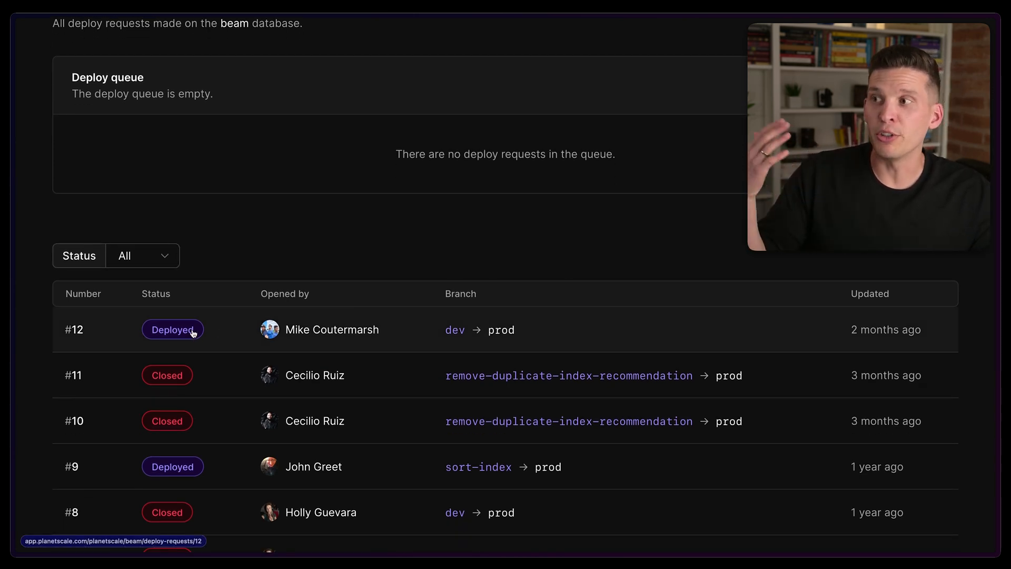
pyautogui.moveTo(172, 330)
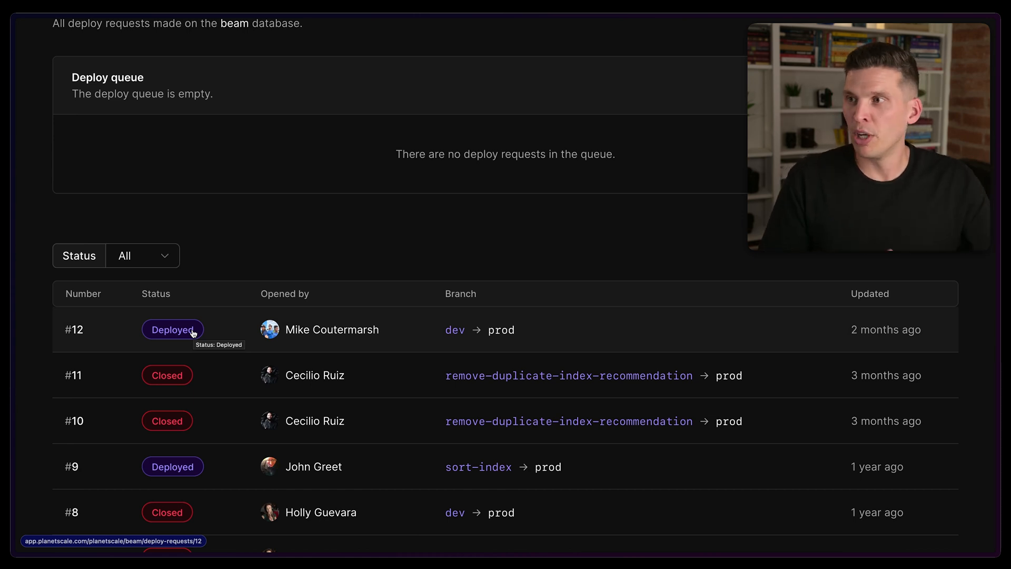
pyautogui.moveTo(306, 198)
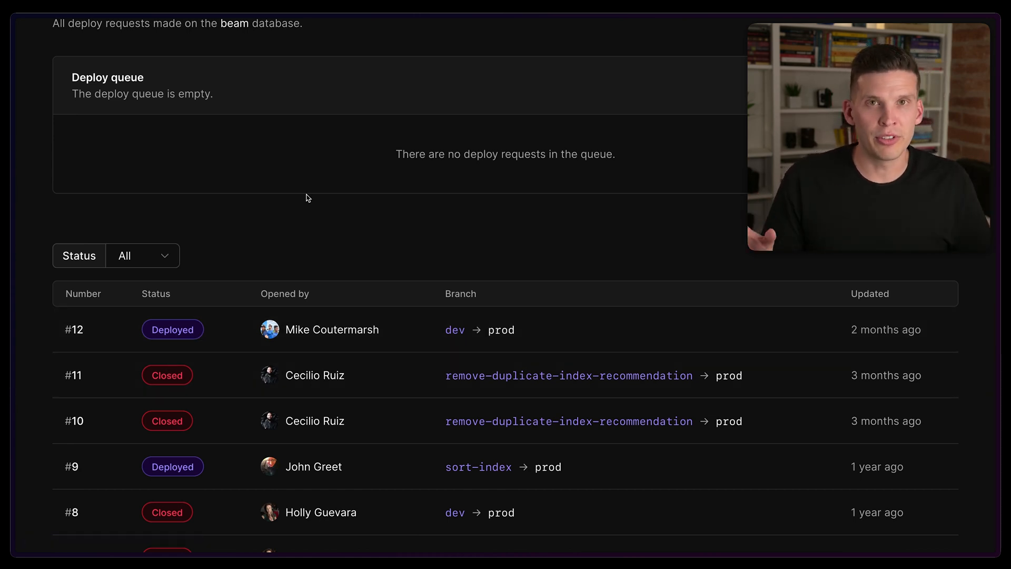
pyautogui.moveTo(342, 245)
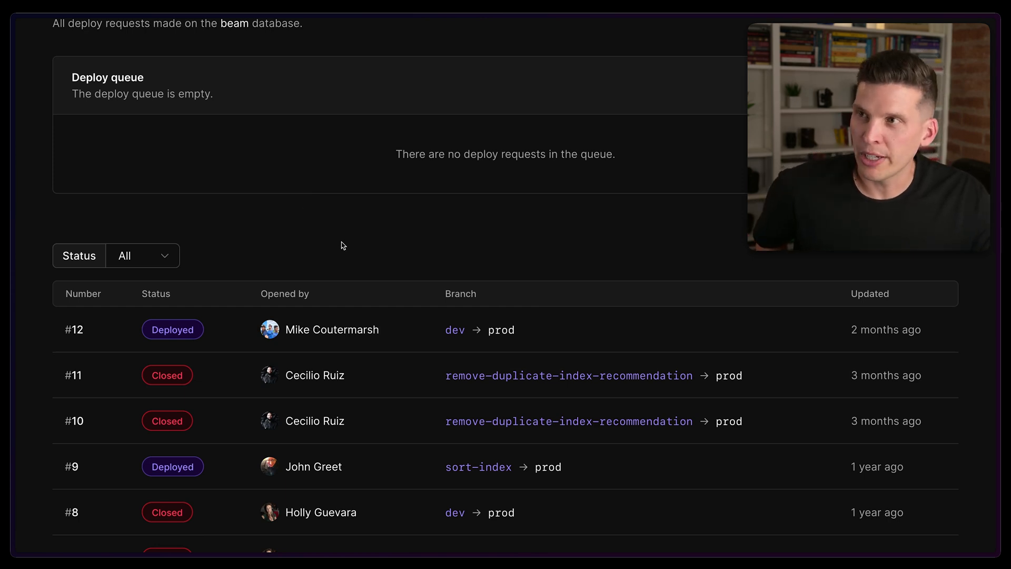
pyautogui.scroll(3)
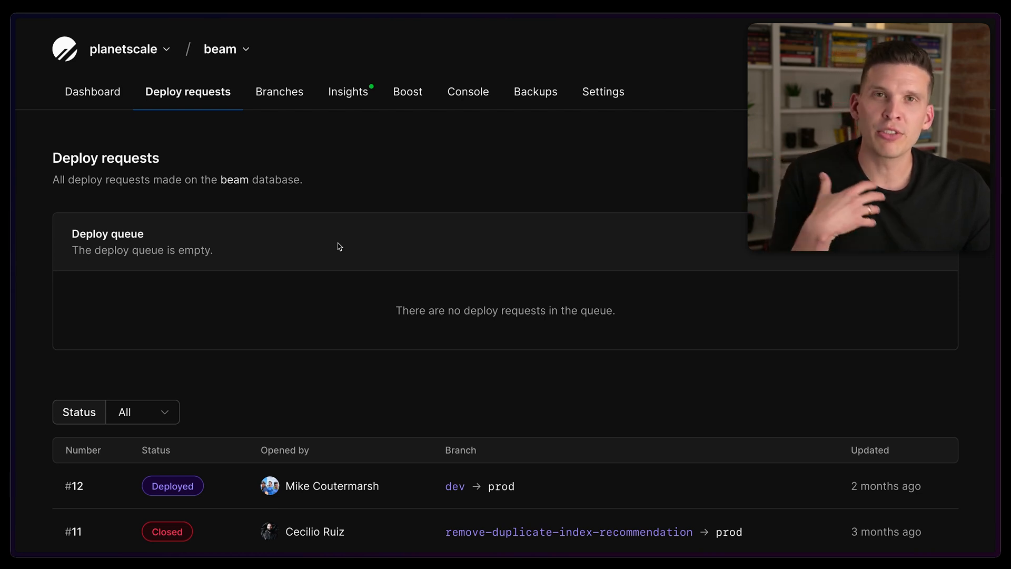
pyautogui.moveTo(347, 225)
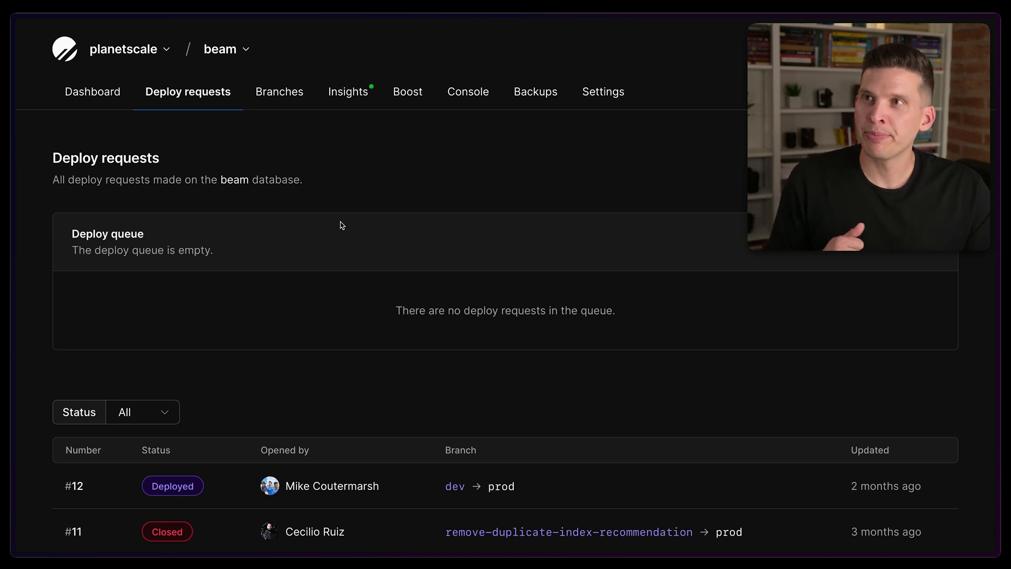
pyautogui.moveTo(519, 119)
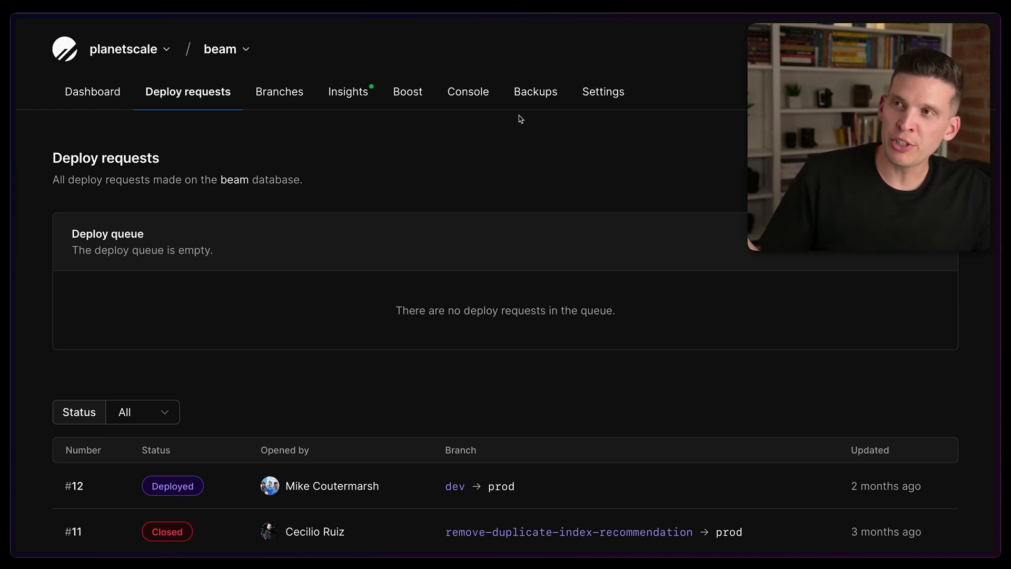
# Step: View the Backups page with four prod backups and the 12-hourly production schedule
pyautogui.click(536, 92)
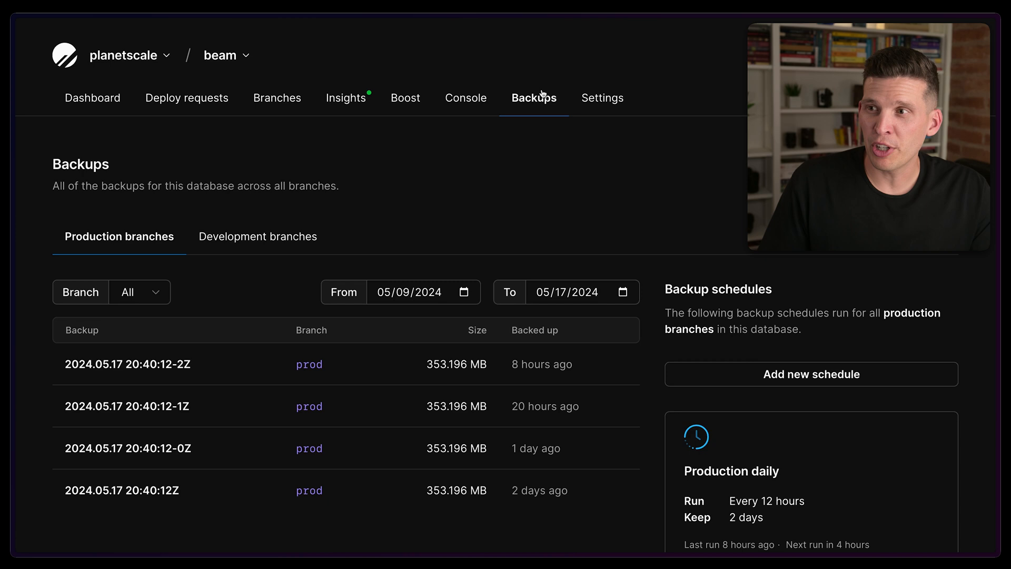
pyautogui.moveTo(515, 157)
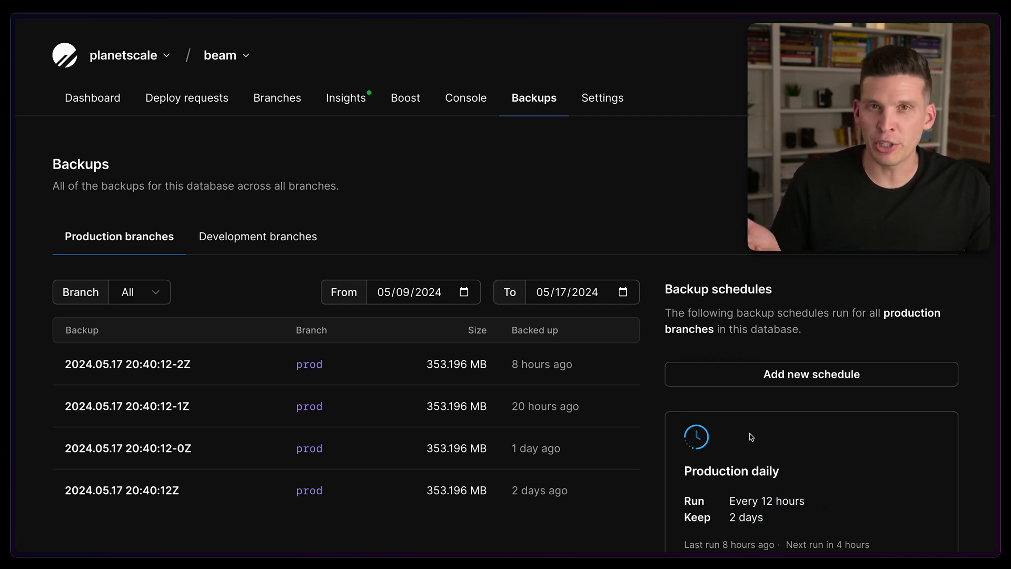
pyautogui.moveTo(776, 444)
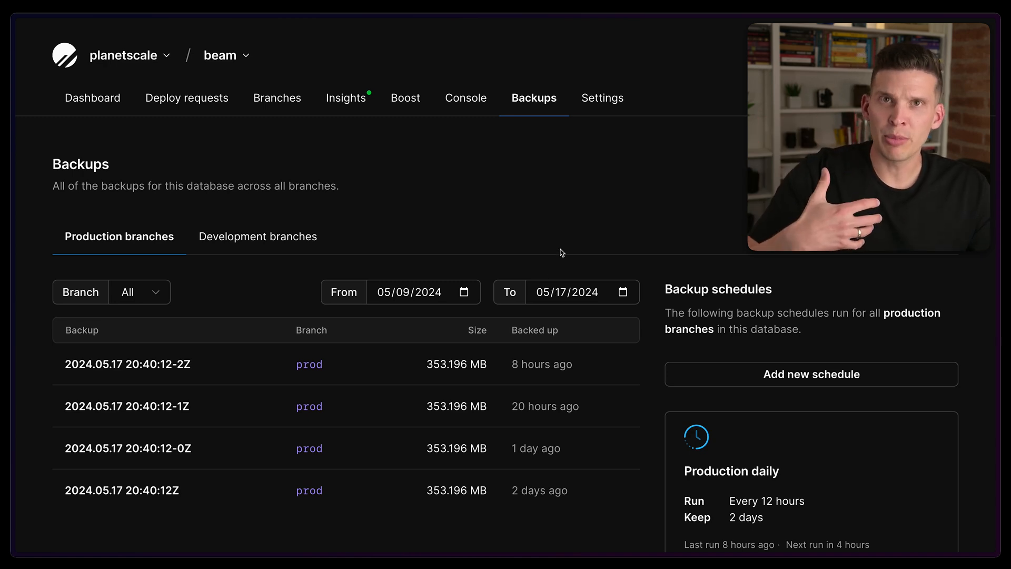
pyautogui.moveTo(516, 209)
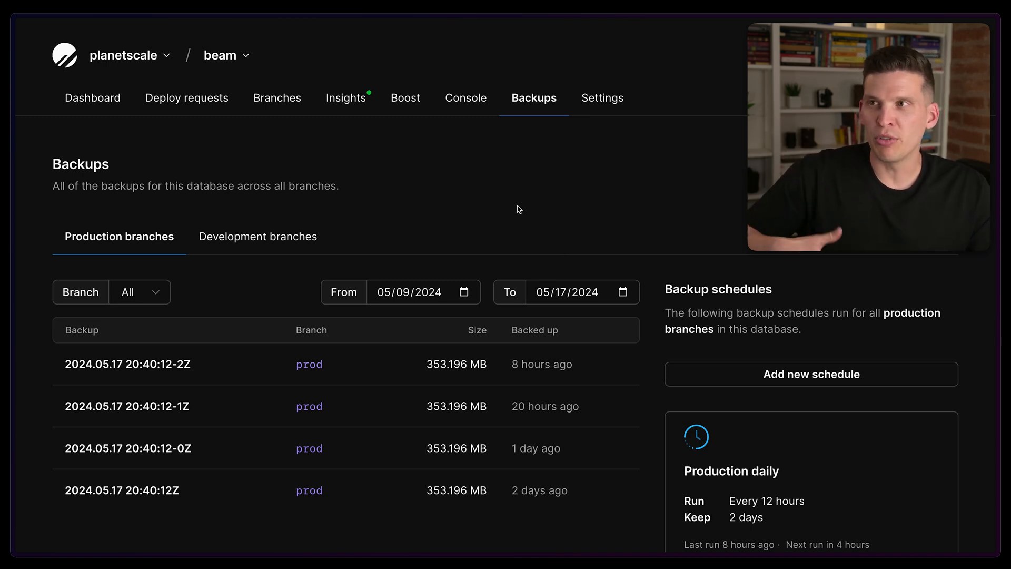
pyautogui.moveTo(416, 111)
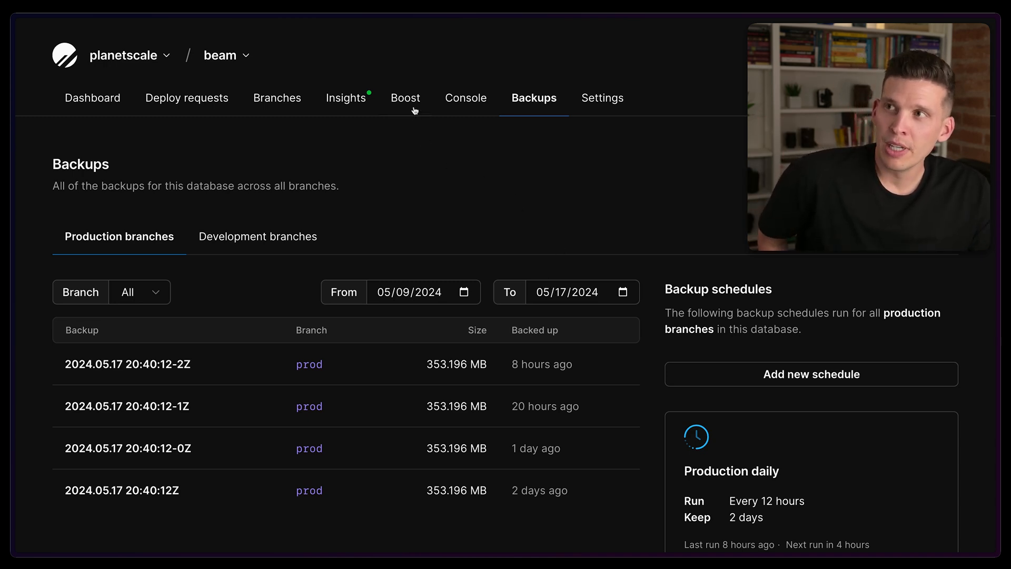
# Step: Check the Boost page (no query cache configured), then return to the beam dashboard
pyautogui.click(404, 97)
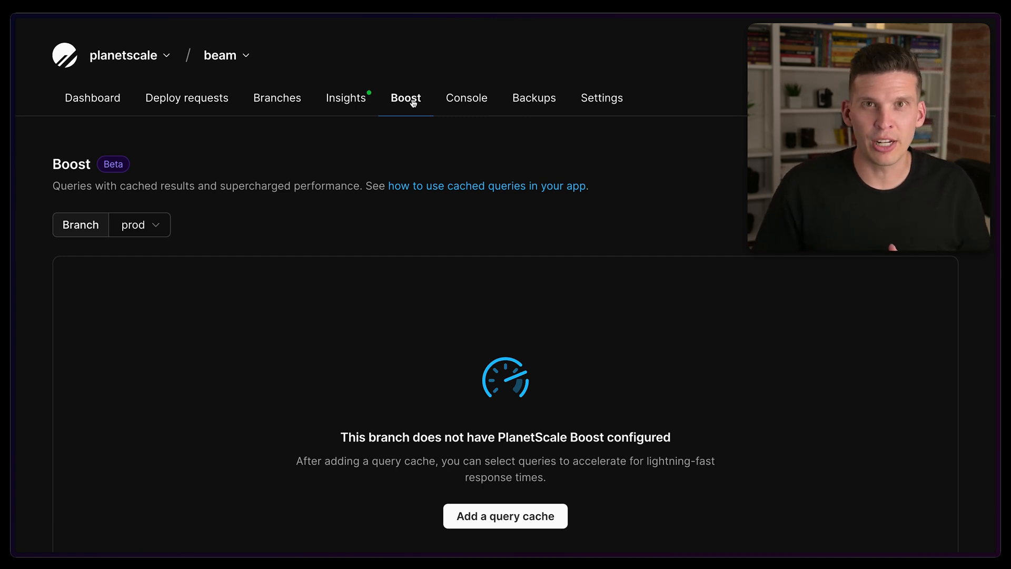
pyautogui.moveTo(187, 97)
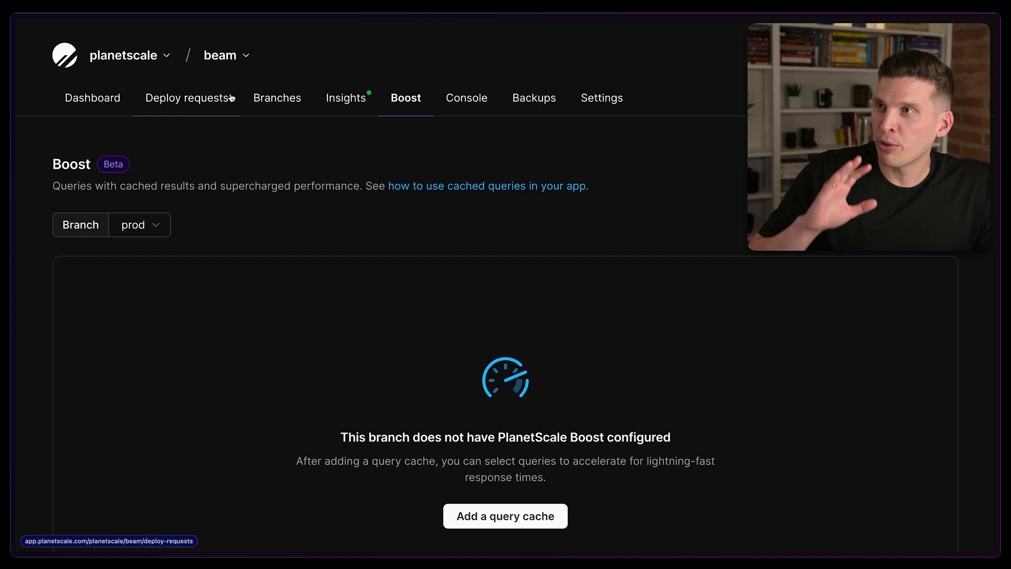
pyautogui.moveTo(92, 98)
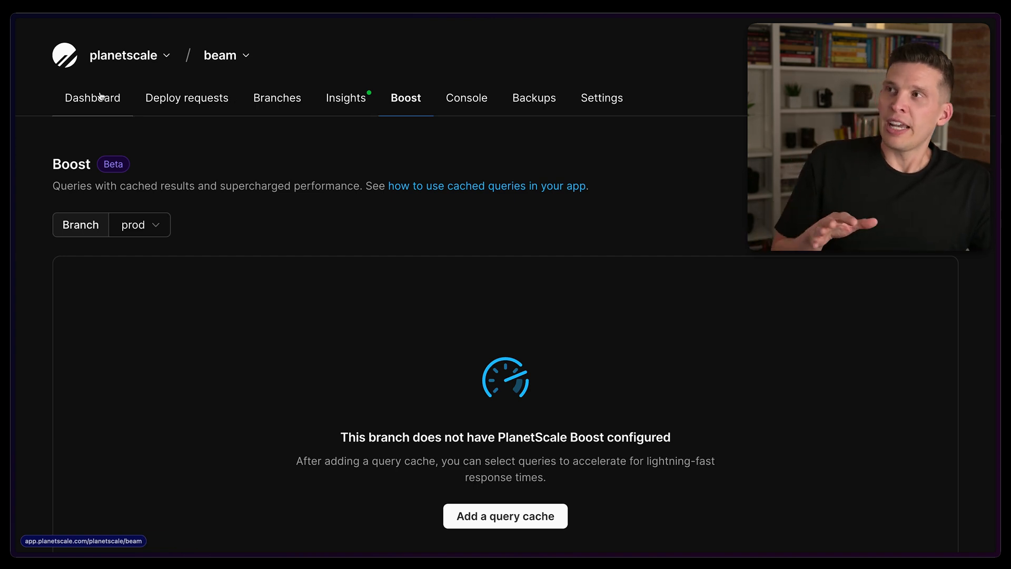
pyautogui.click(93, 97)
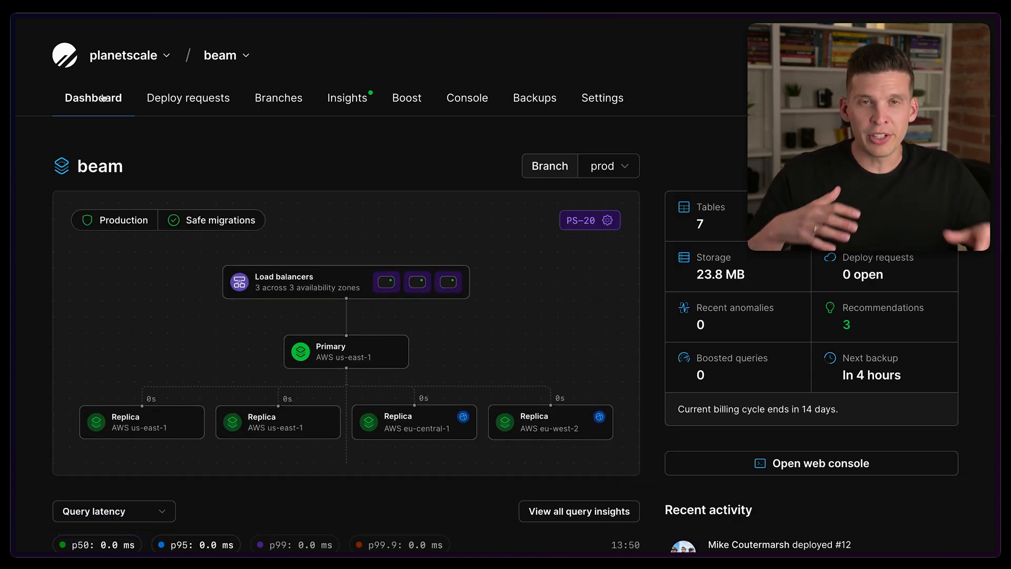